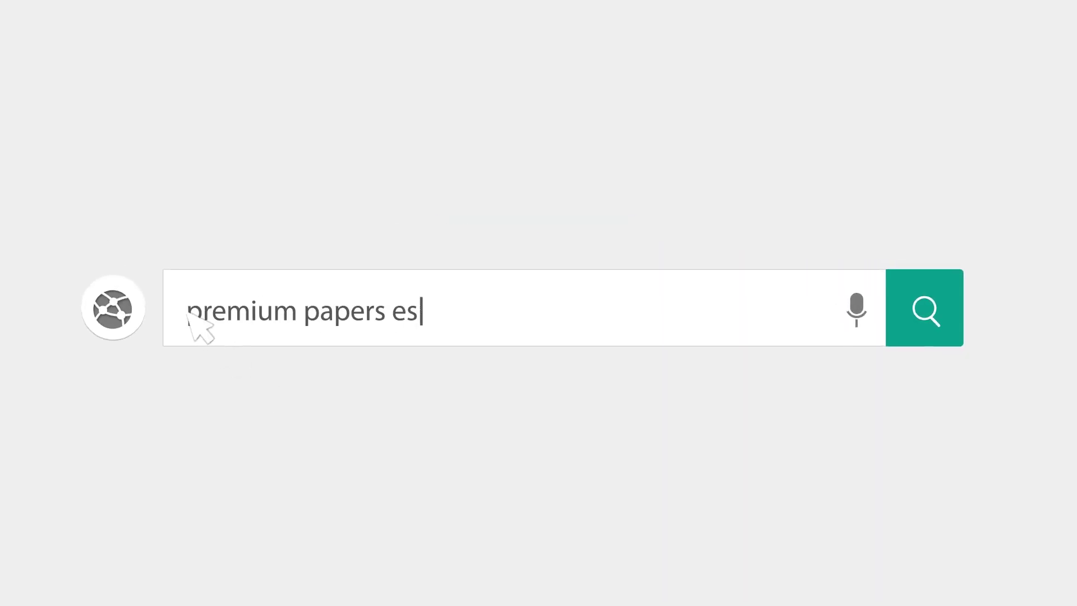
# Search Premium Papers for 'premium papers essay examples'
pyautogui.write('say examples')
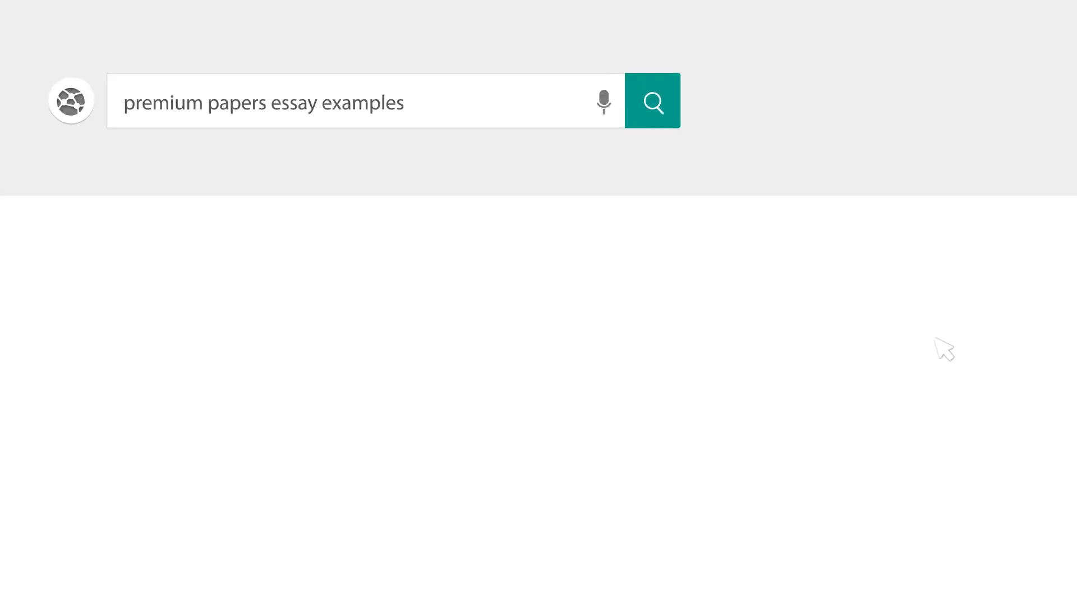
pyautogui.click(651, 101)
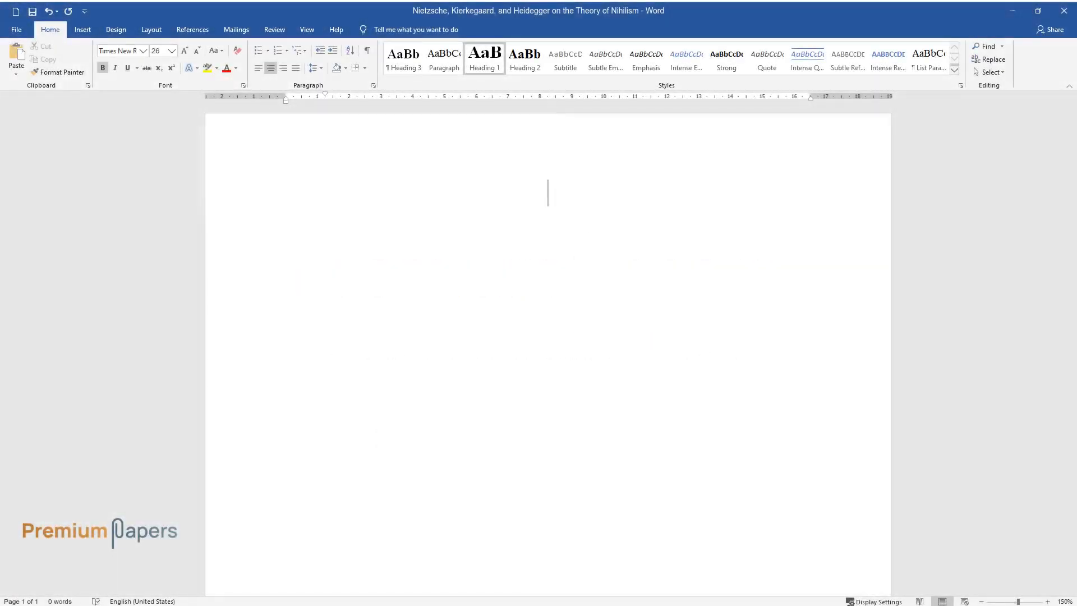
# Type the heading 'Nietzsche, Kierkegaard, and Heidegger on the Theory of Nihilism'
pyautogui.write('Nietzsche, Ki')
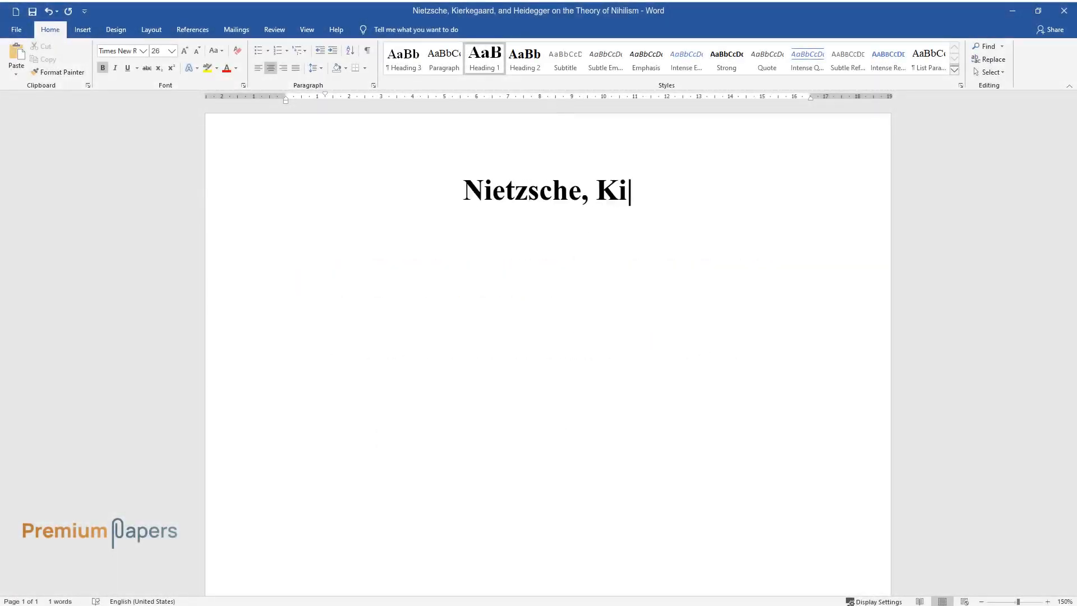
pyautogui.write('erkegaard, and Heidegger on the Theory of Nihilism')
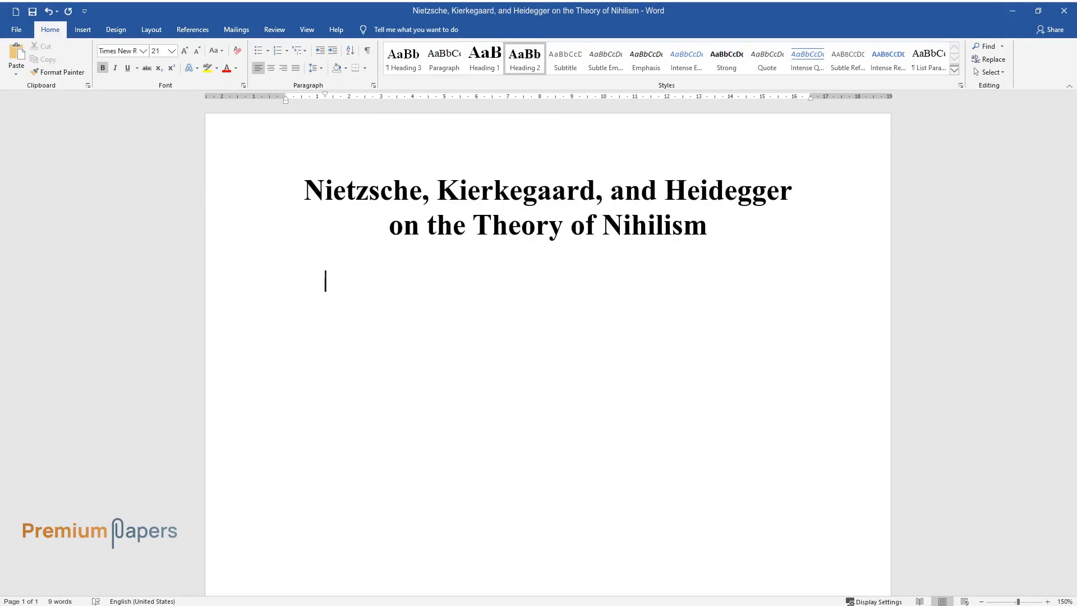
# Add the 'Introduction' heading and begin the paragraph on nihilism's widespread debate
pyautogui.write('Introduction')
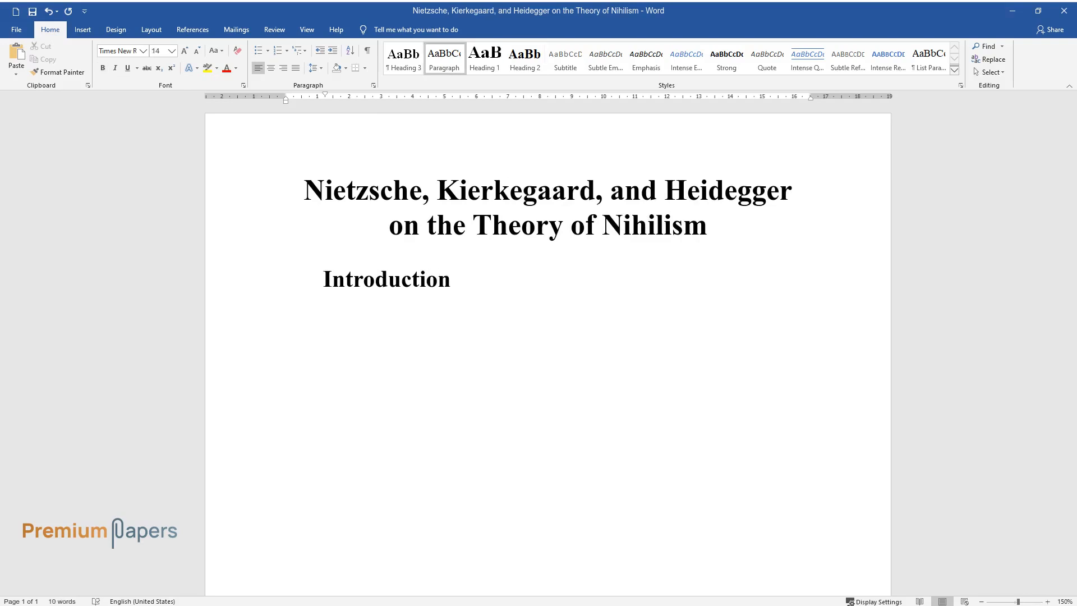
pyautogui.write('The theory of Ni')
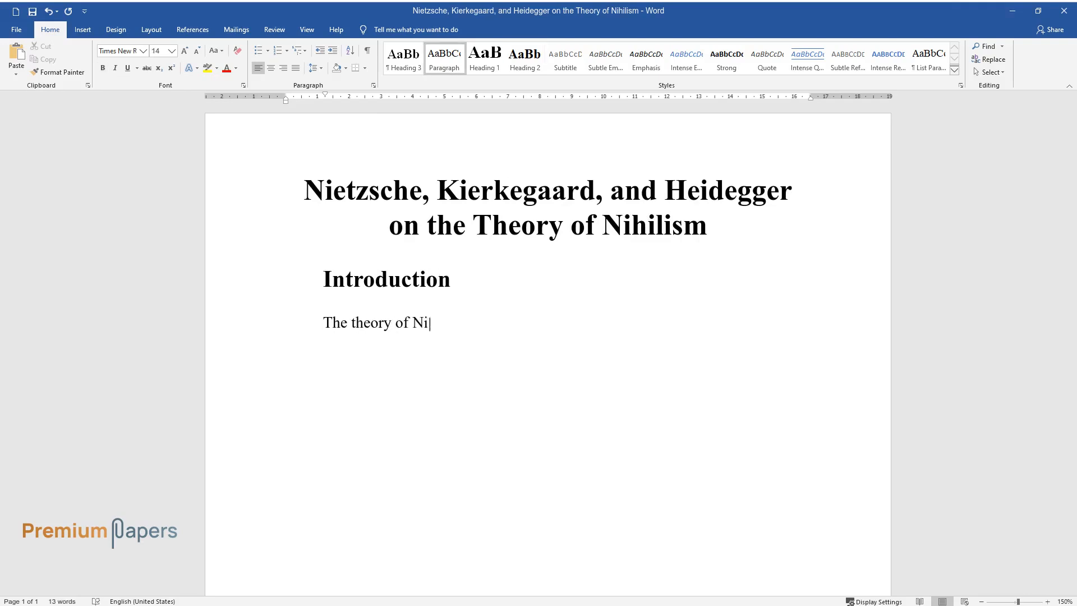
pyautogui.write('hilism has attracted attention since it was developed in the')
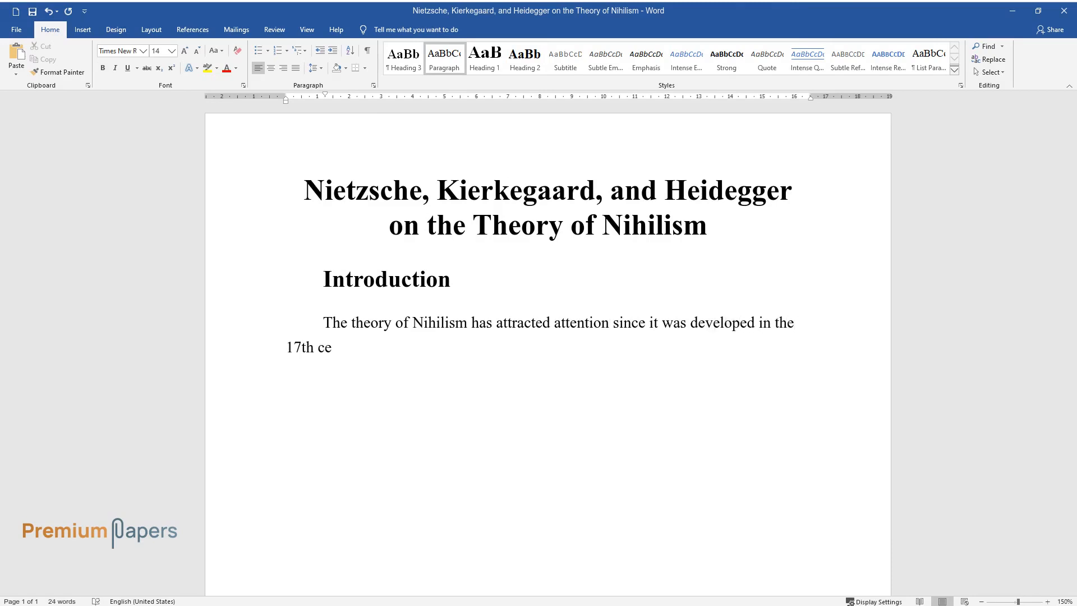
pyautogui.write('ntury. In fact, the theory has re')
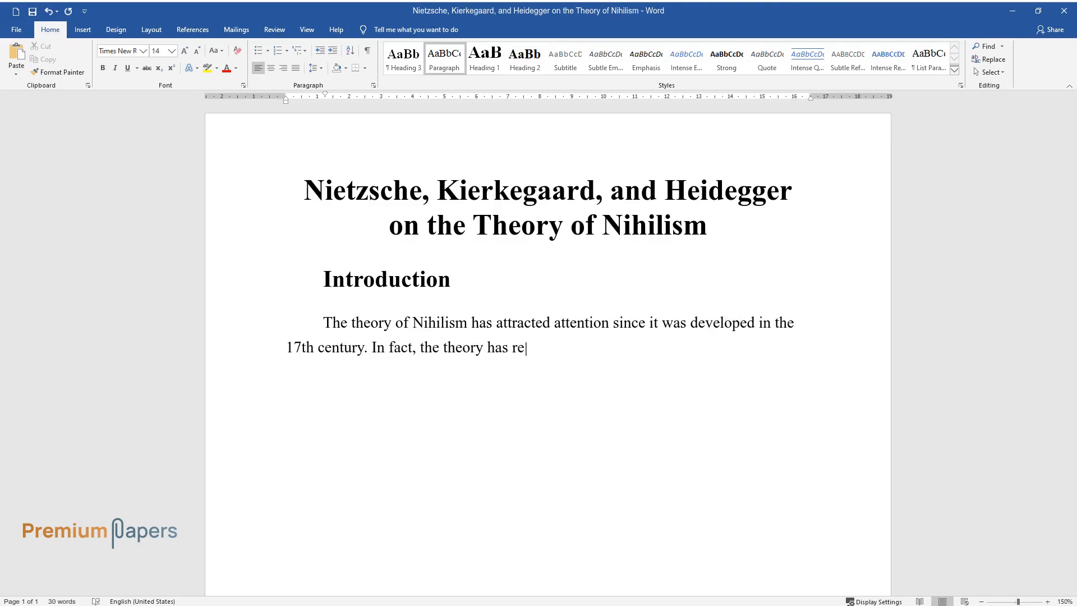
pyautogui.write('ceived criticism and appraisal in')
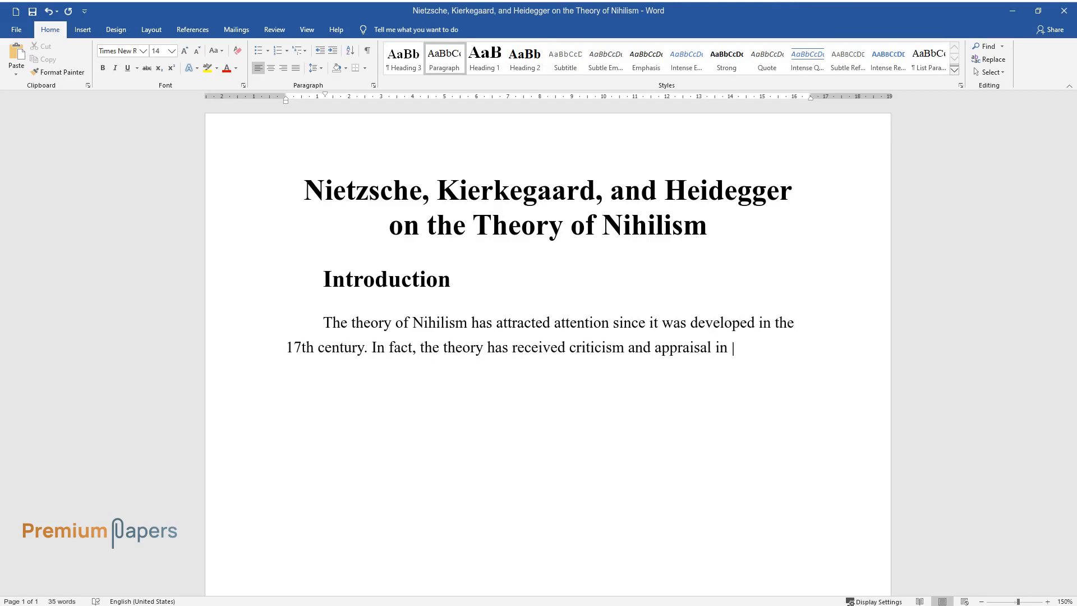
pyautogui.write('ethics and philosophy, becoming on')
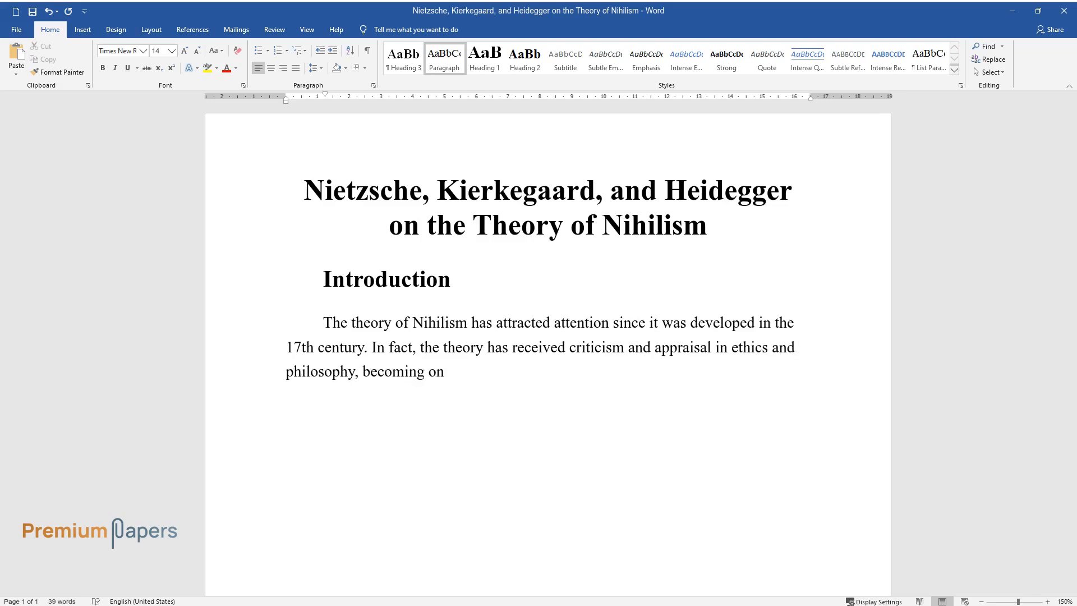
pyautogui.write('one of the most debated topics in the last few centuries.')
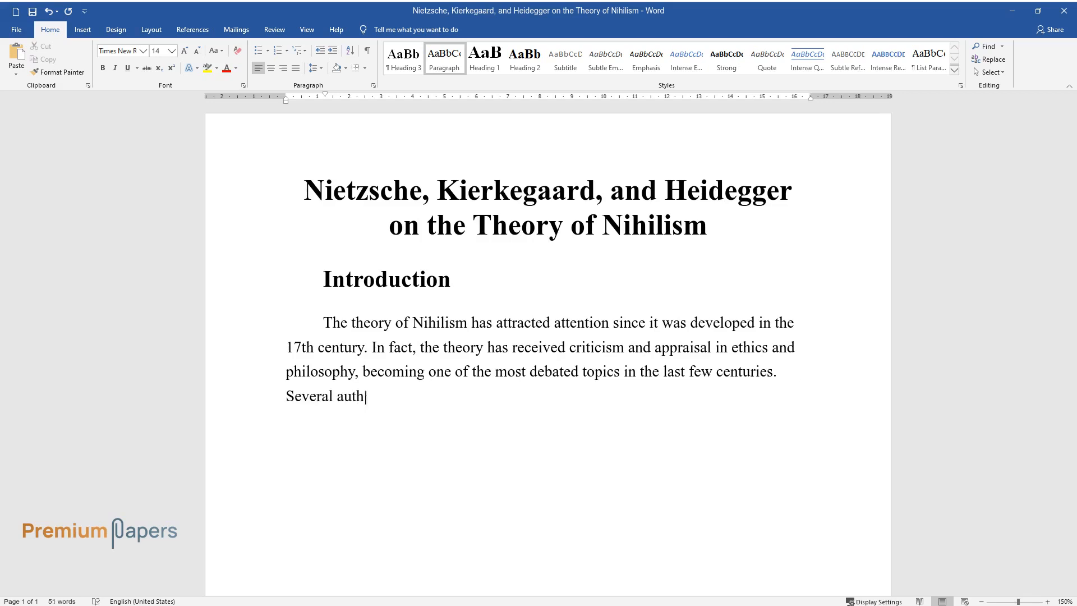
pyautogui.write('ors, philosophers, and ethic enthu')
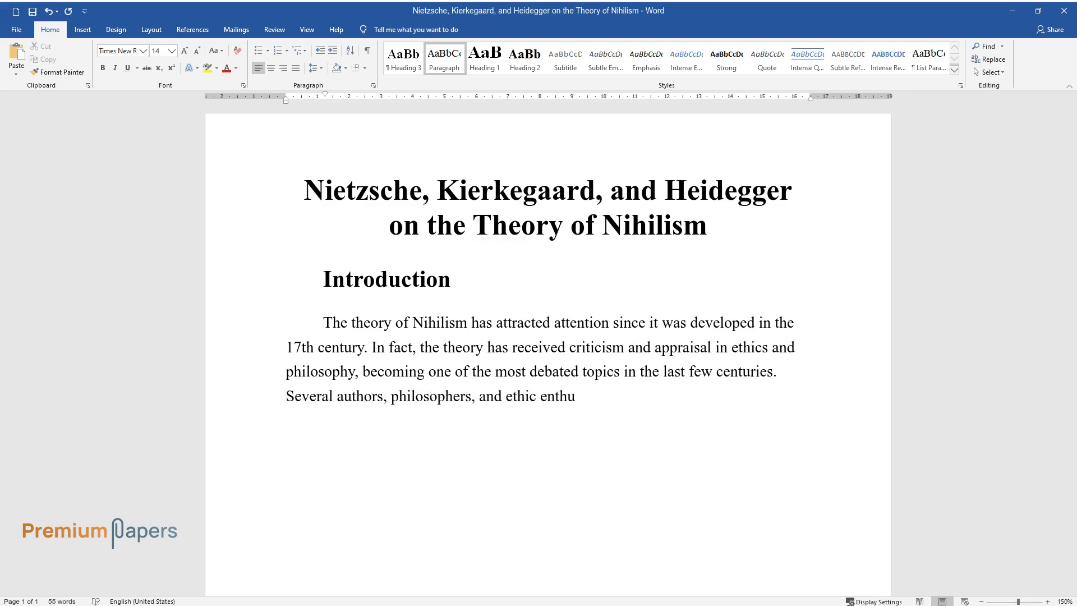
pyautogui.write('siasts have proposed various arguments in an attempt to develop an u')
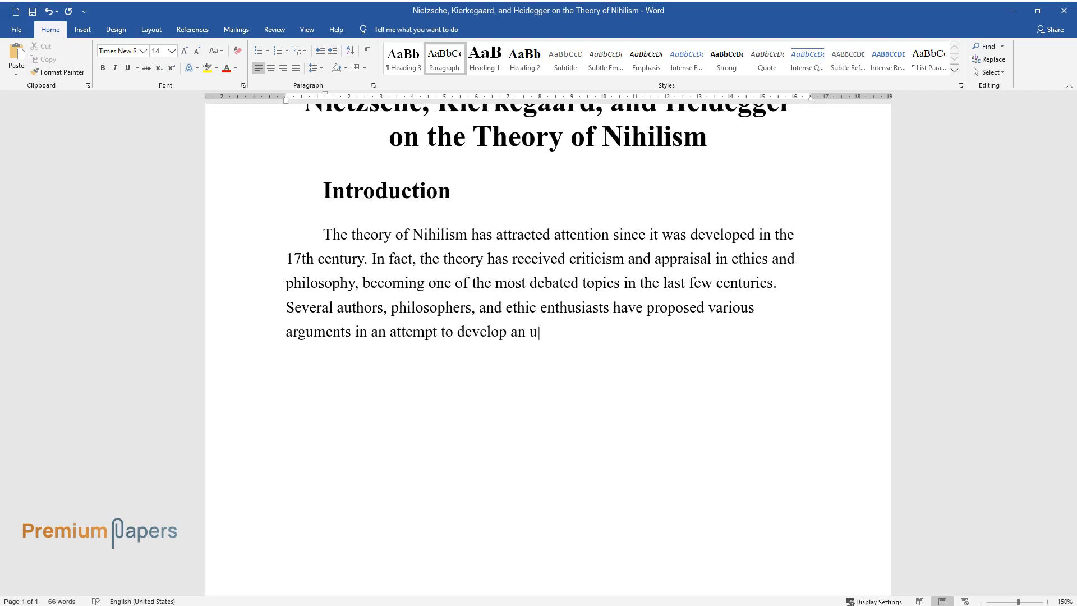
pyautogui.write('nderstanding of the concept. Nevertheless,')
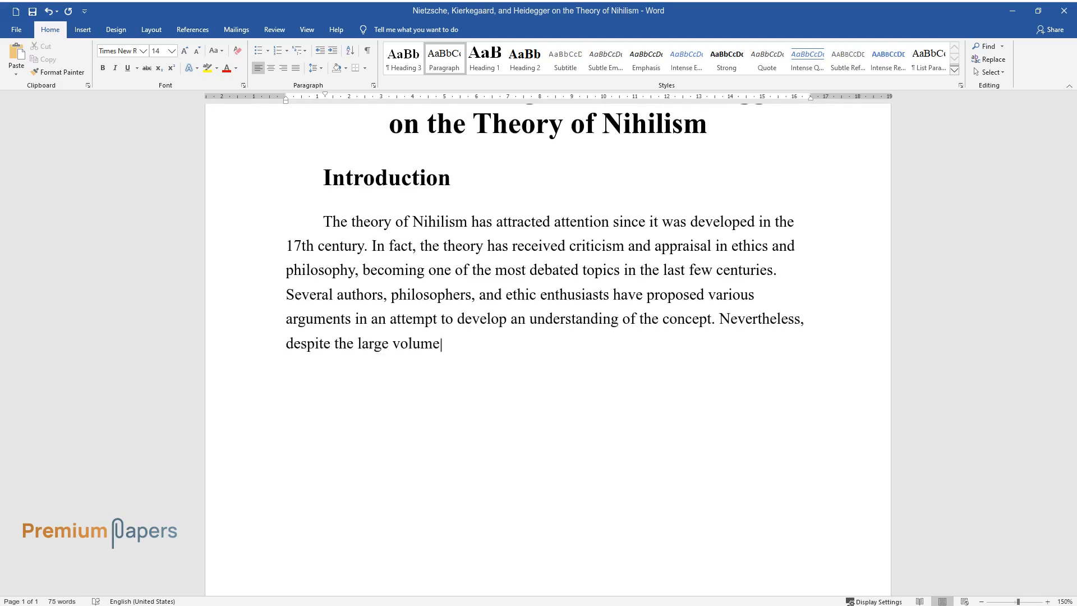
# Finish the introduction: no concise paradigm exists, and the paper examines authors' views
pyautogui.write('of literature attempting to analy')
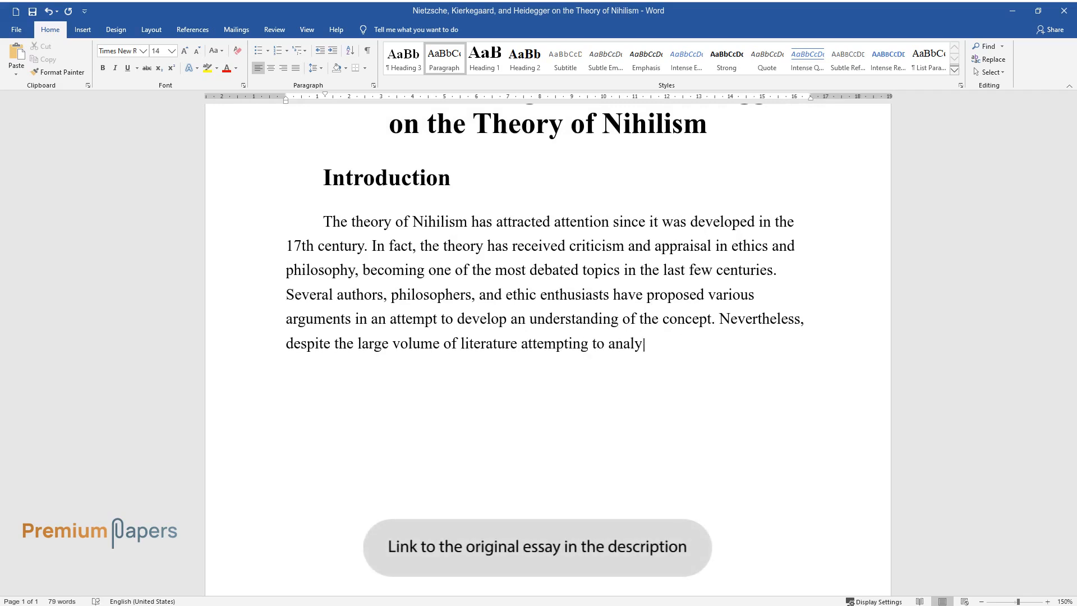
pyautogui.write('ze the concept, a concise method o')
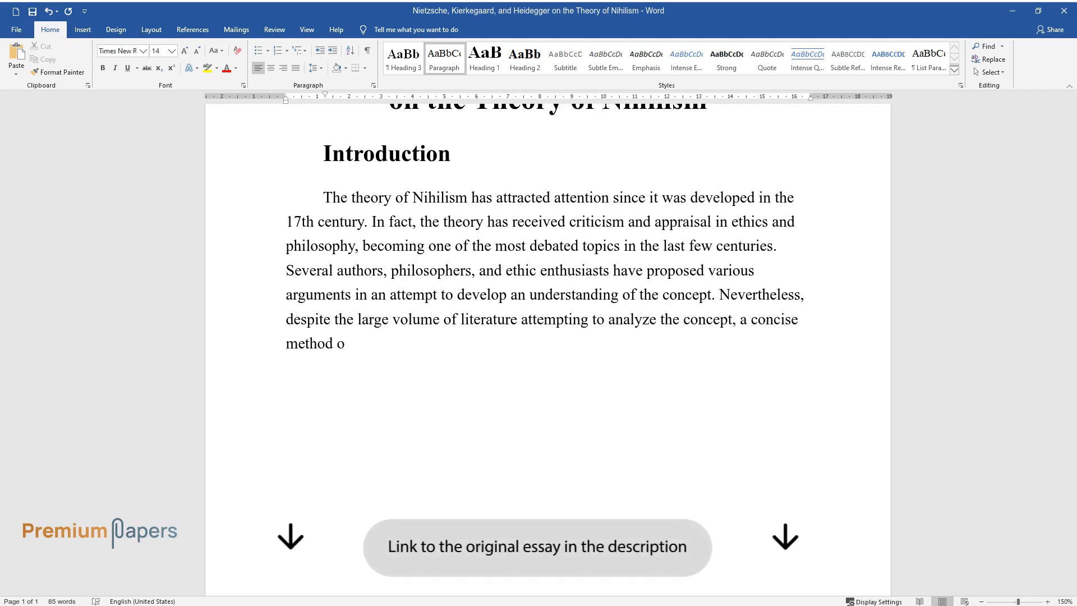
pyautogui.write('r paradigm for explaining the theo')
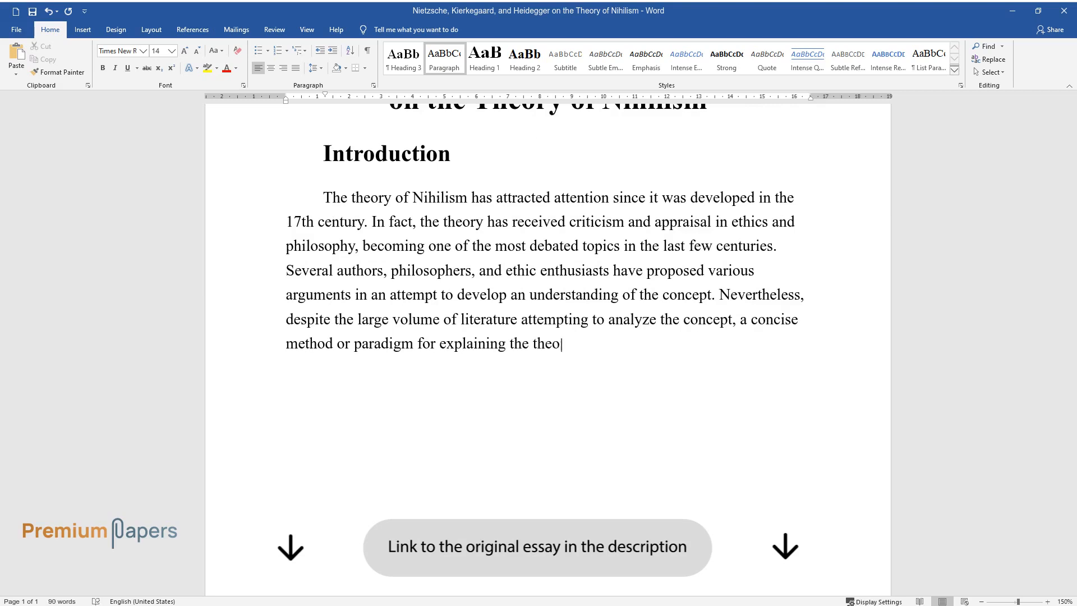
pyautogui.write('ry has not been achieved. Each aut')
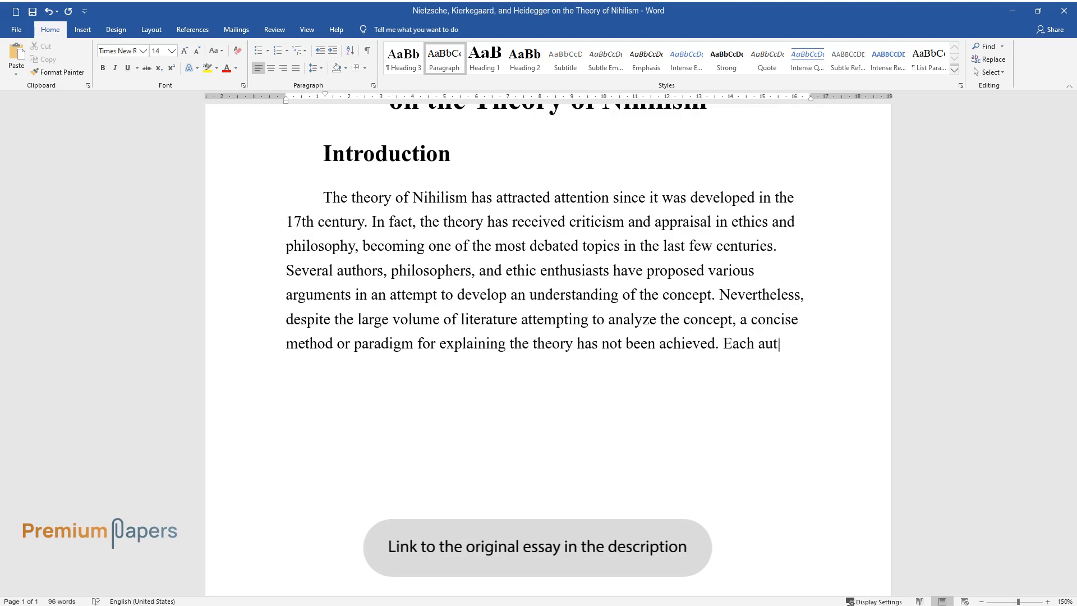
pyautogui.write('hor seems to develop a distinct ar')
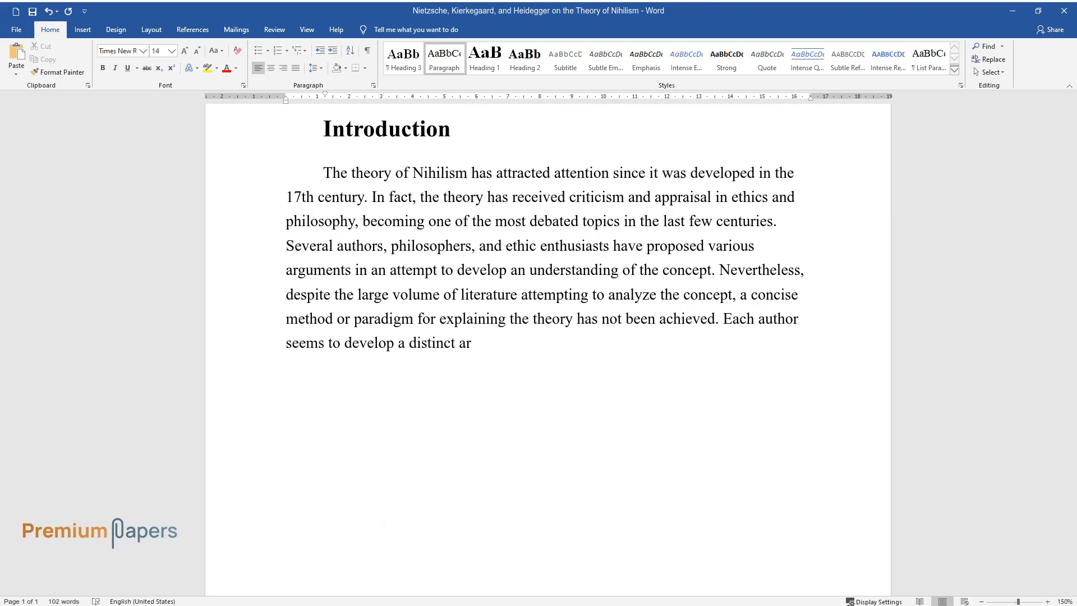
pyautogui.write('gument based on personal perceptio')
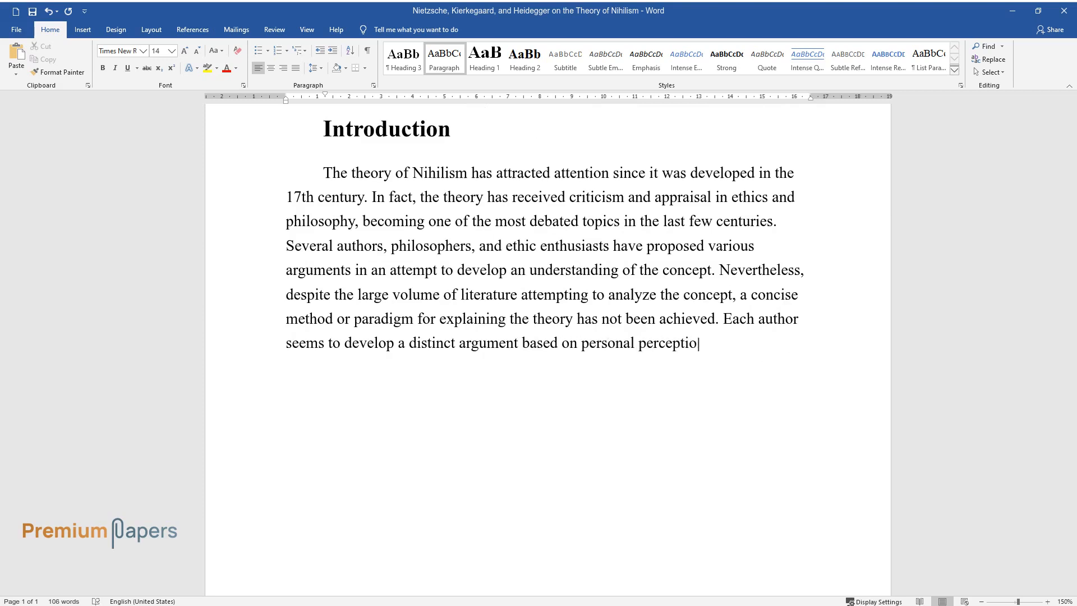
pyautogui.write('n and individual methods of analys')
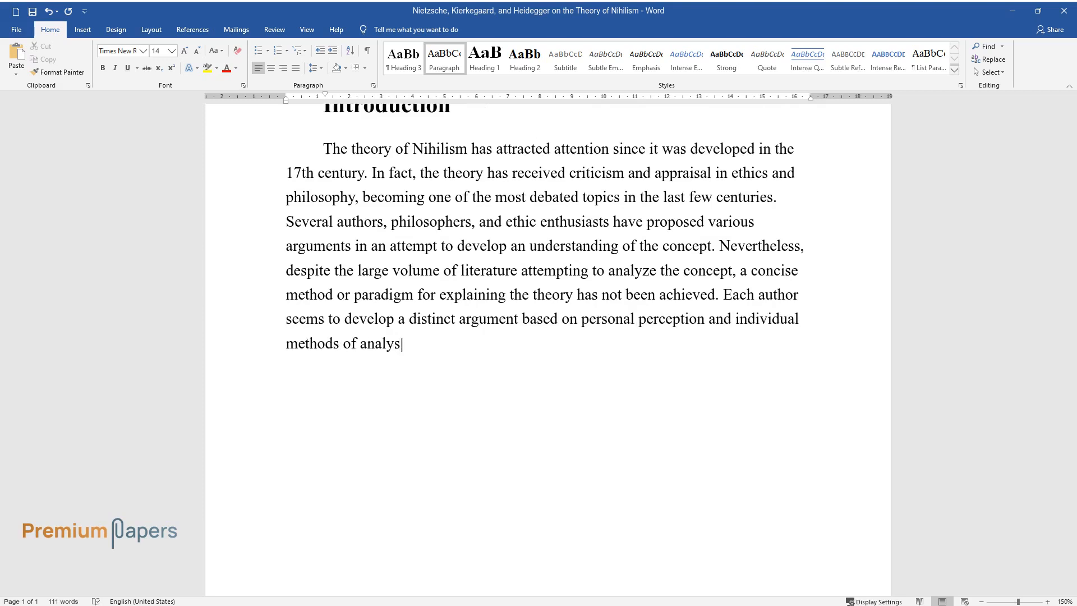
pyautogui.write('is. The purpose of this paper is t')
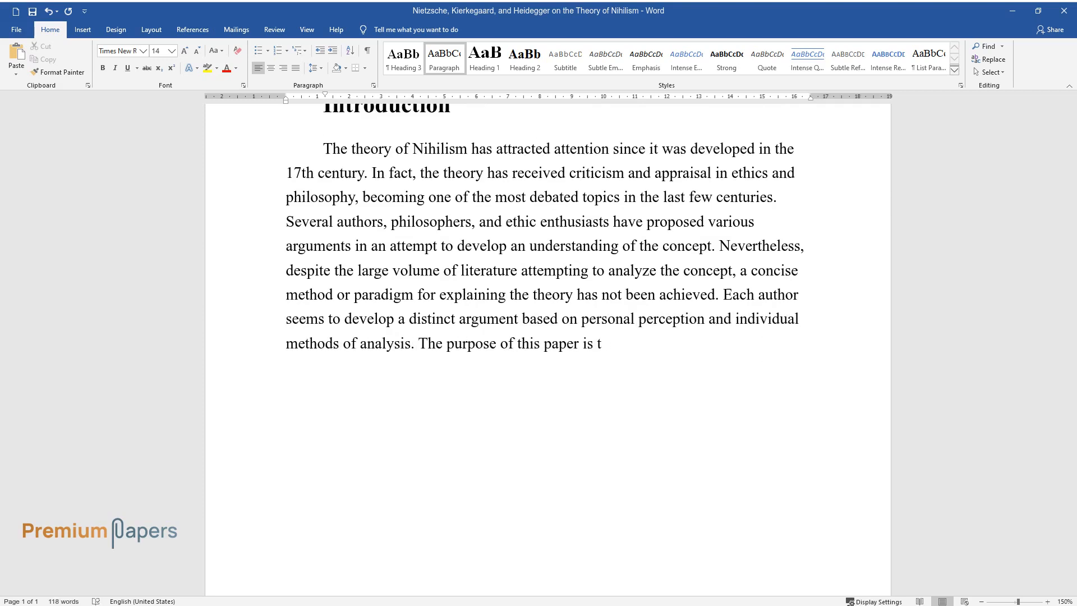
pyautogui.write('o determine how various authors h')
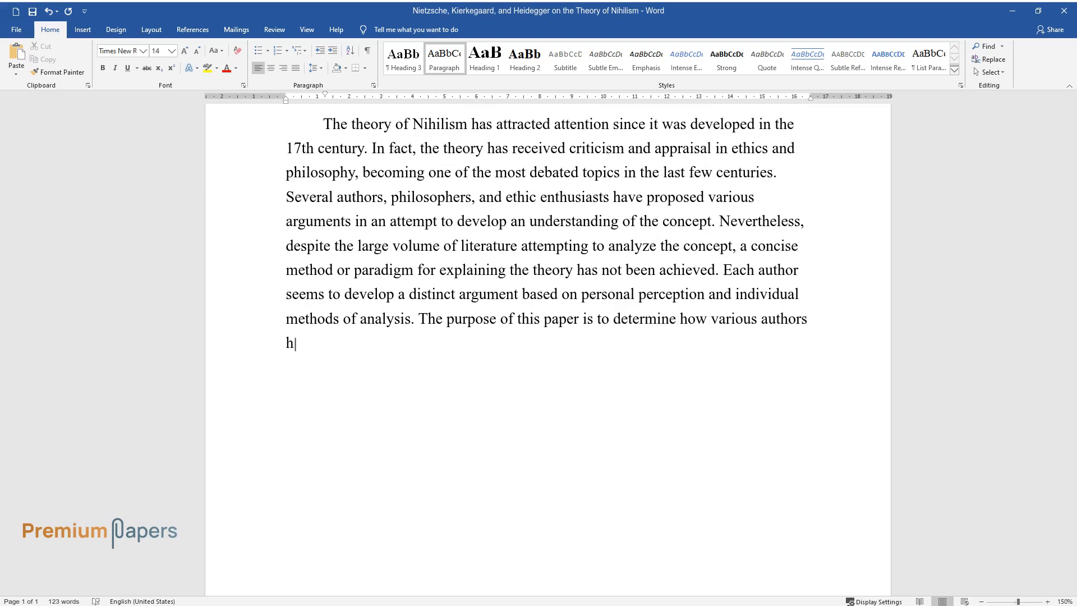
pyautogui.write('ave argued and perceived the theory of nihilism.')
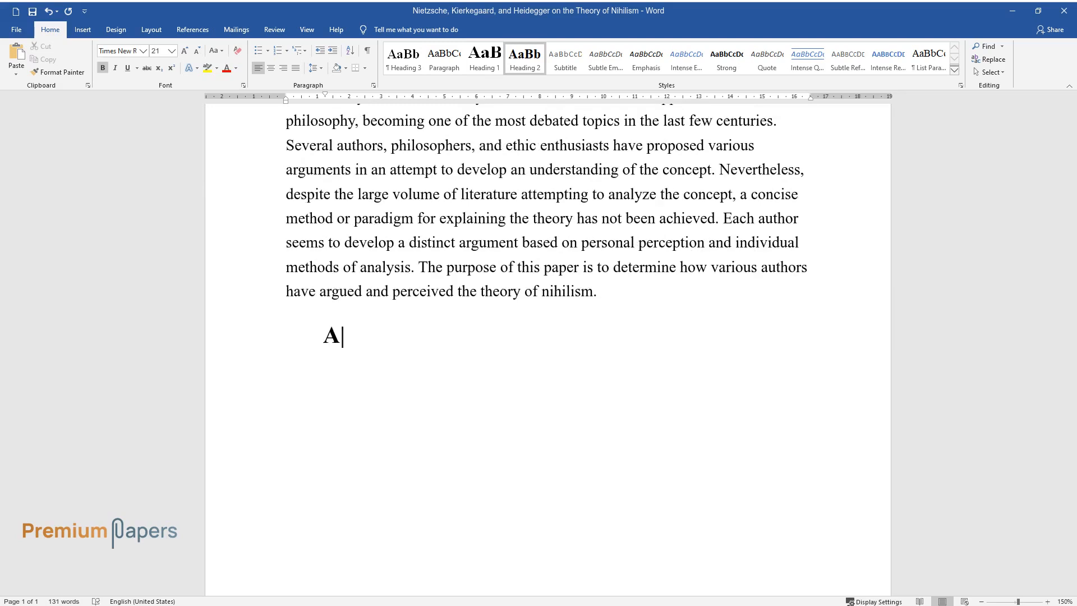
# Add the 'Analysis' heading and begin explaining Nietzsche's claim that truth is human-created
pyautogui.write('nalysis')
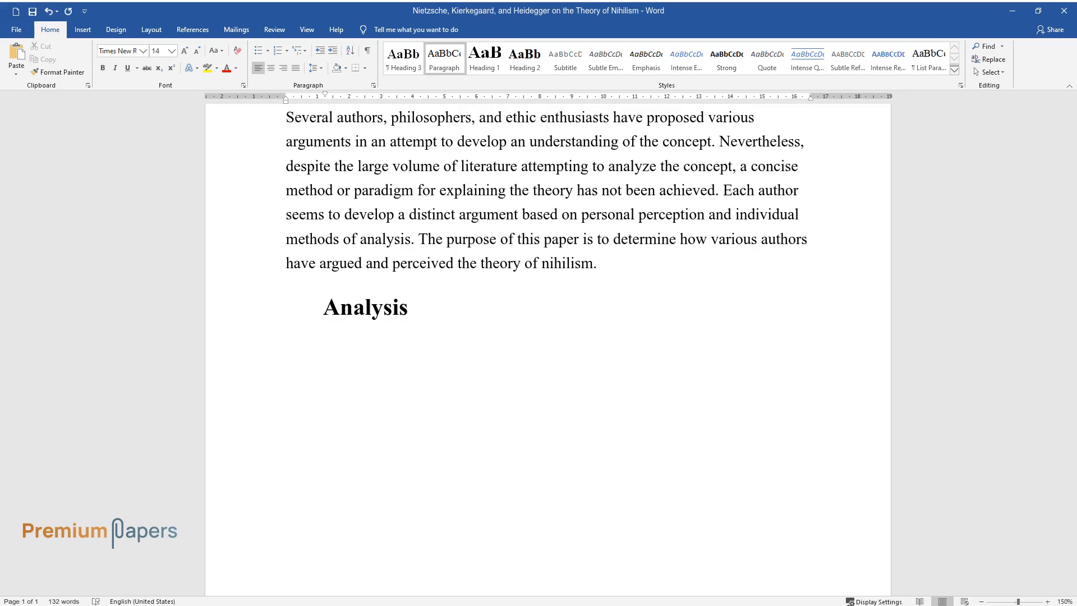
pyautogui.write('Although he did not develop the theory of nihilism, Friedrich Nie')
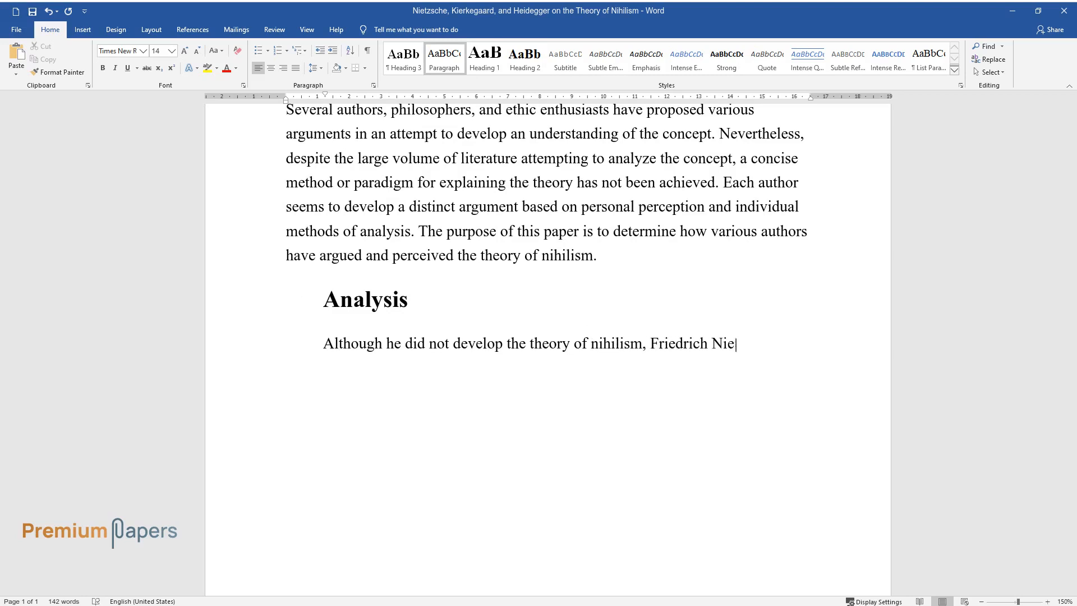
pyautogui.write('tzsche is often associated with t')
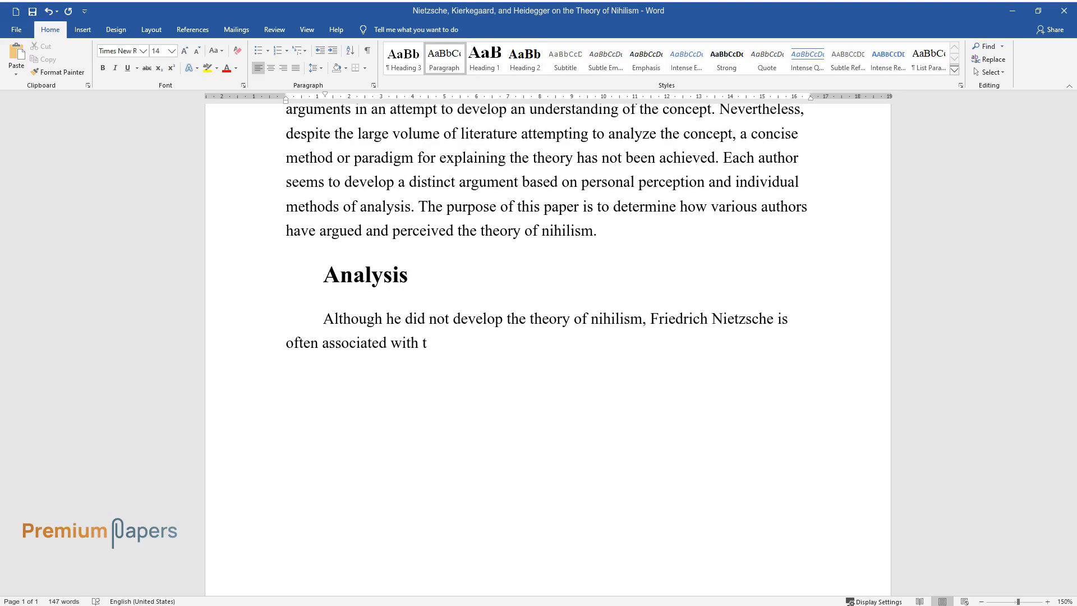
pyautogui.write('he concept because he is the first individual to provide a')
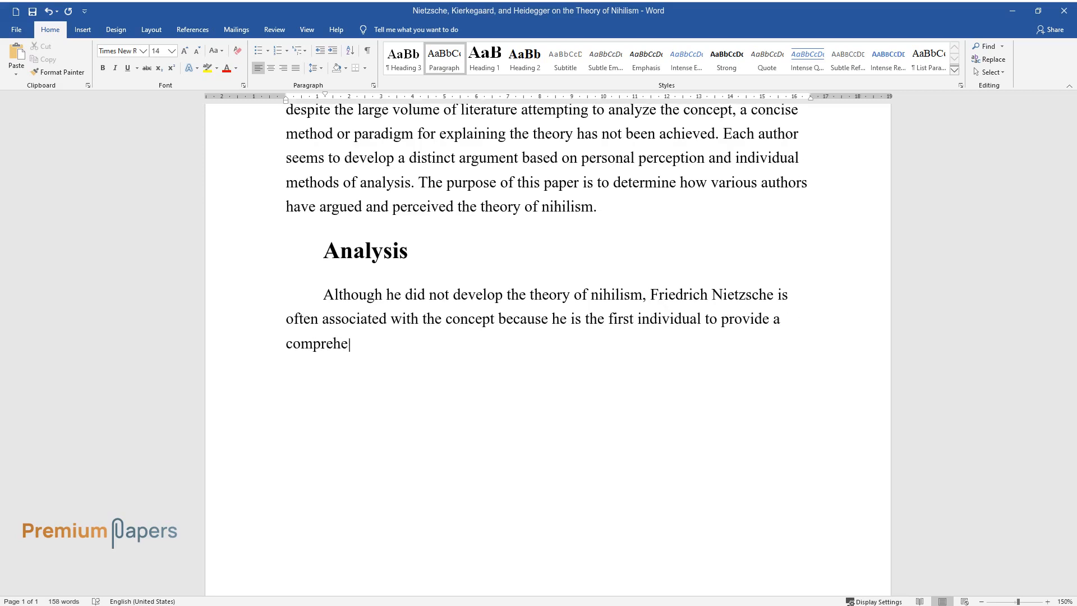
pyautogui.write('nsive analysis and explanation of')
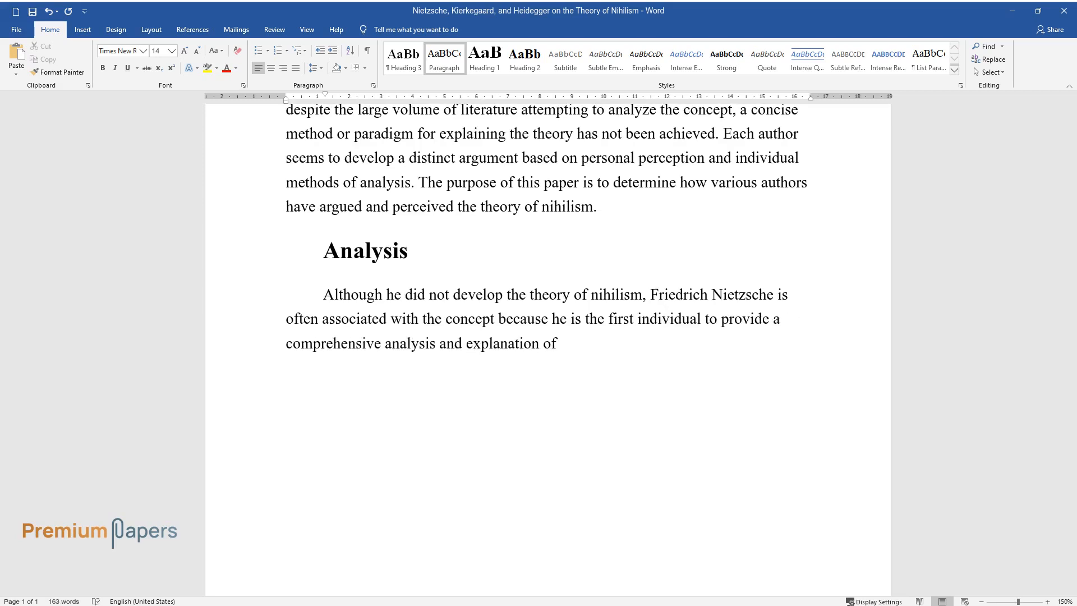
pyautogui.write('the term. According to Nietzsche')
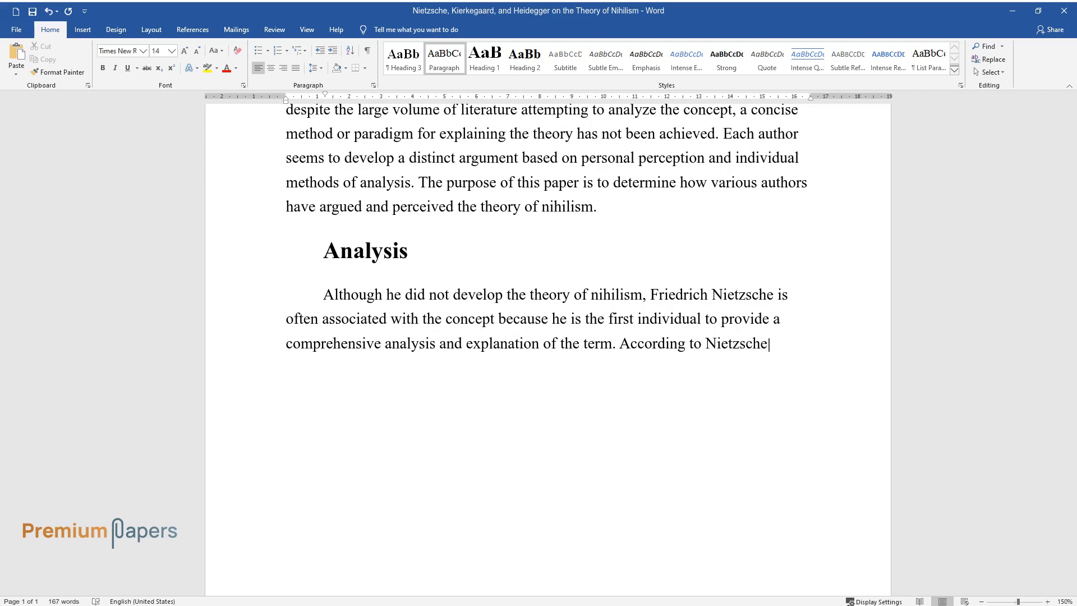
pyautogui.write(', there is no "real truth" because')
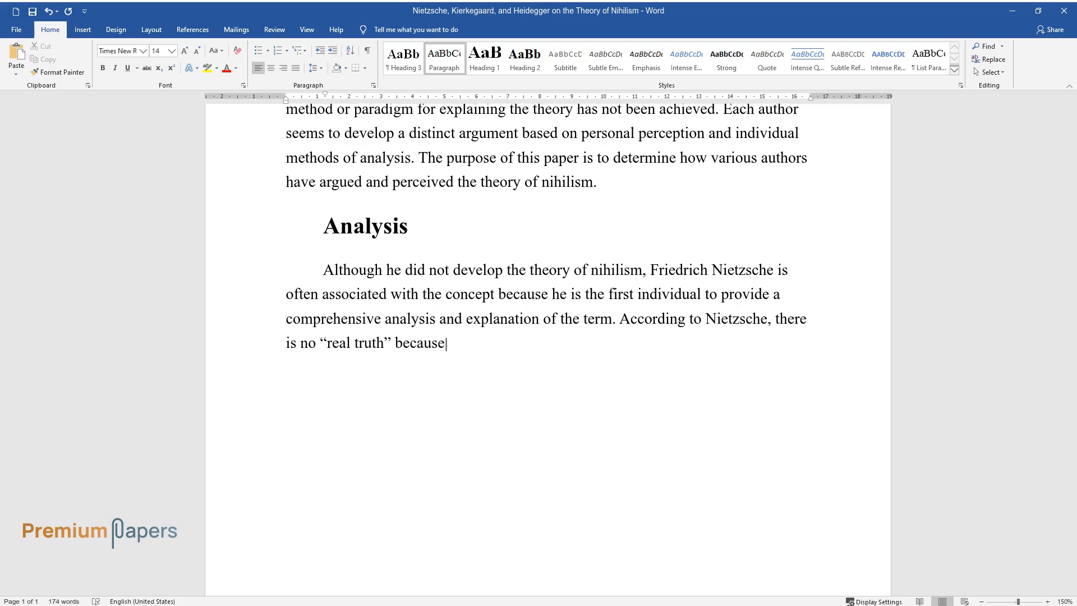
pyautogui.write('"truth" is an objective created')
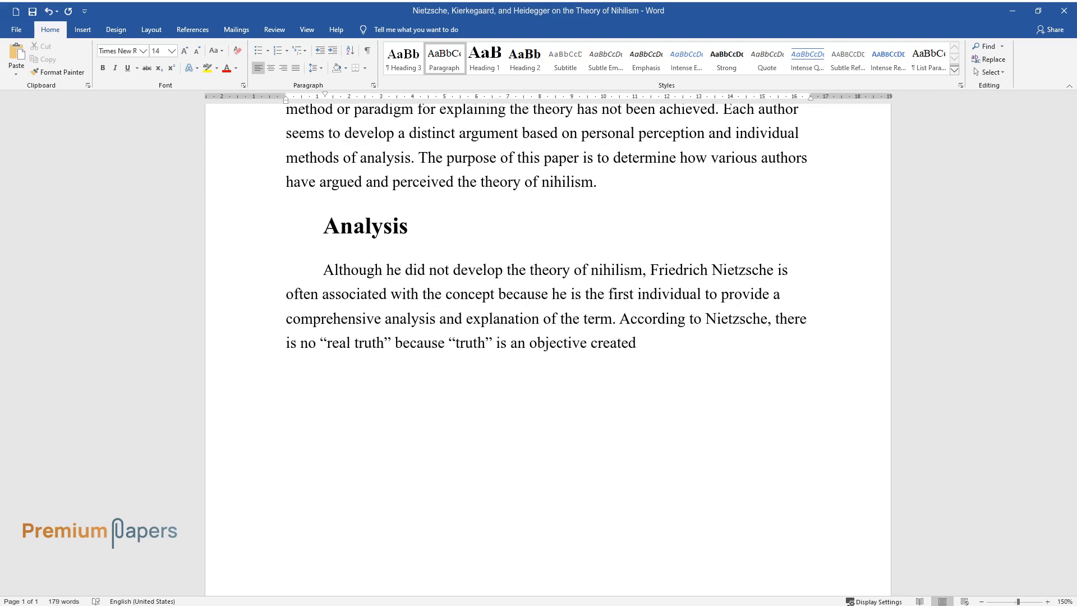
pyautogui.write('by humans. In addition, he argues')
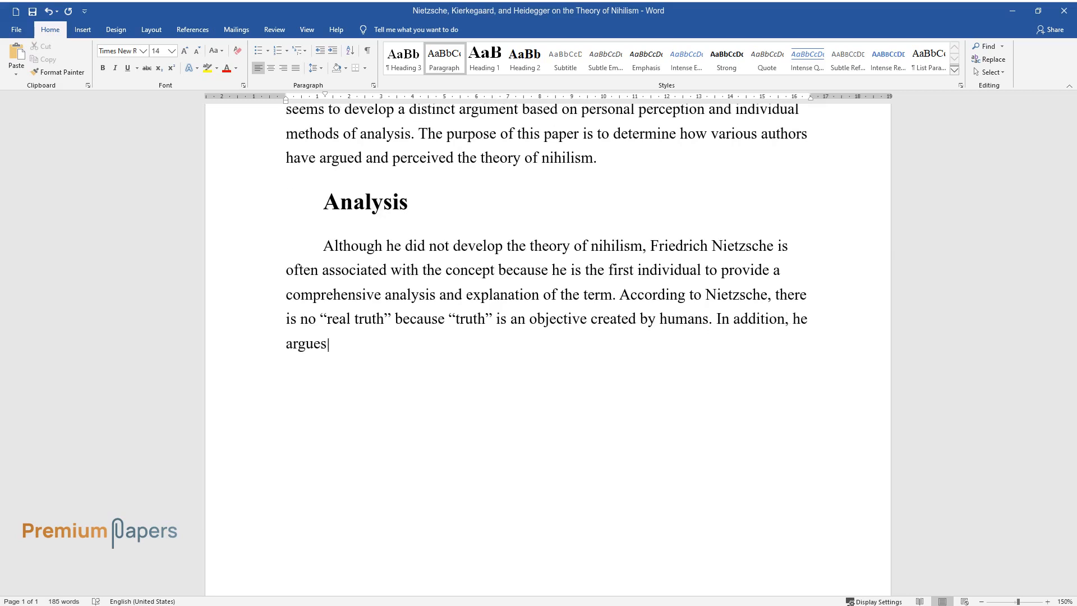
pyautogui.write('that there is no basis for any va')
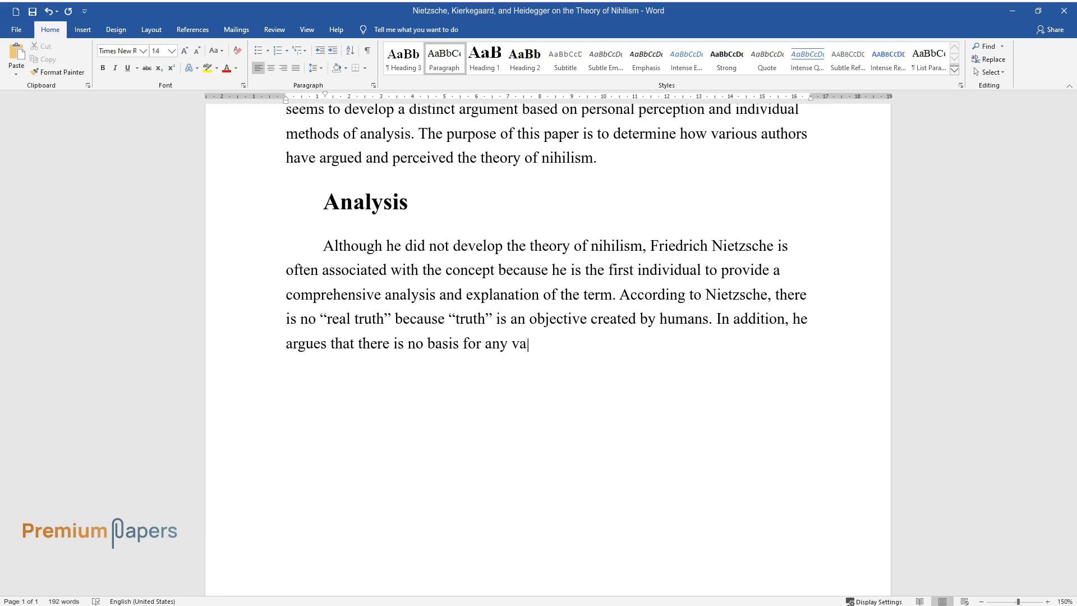
pyautogui.write('lue, and that reason is nothing b')
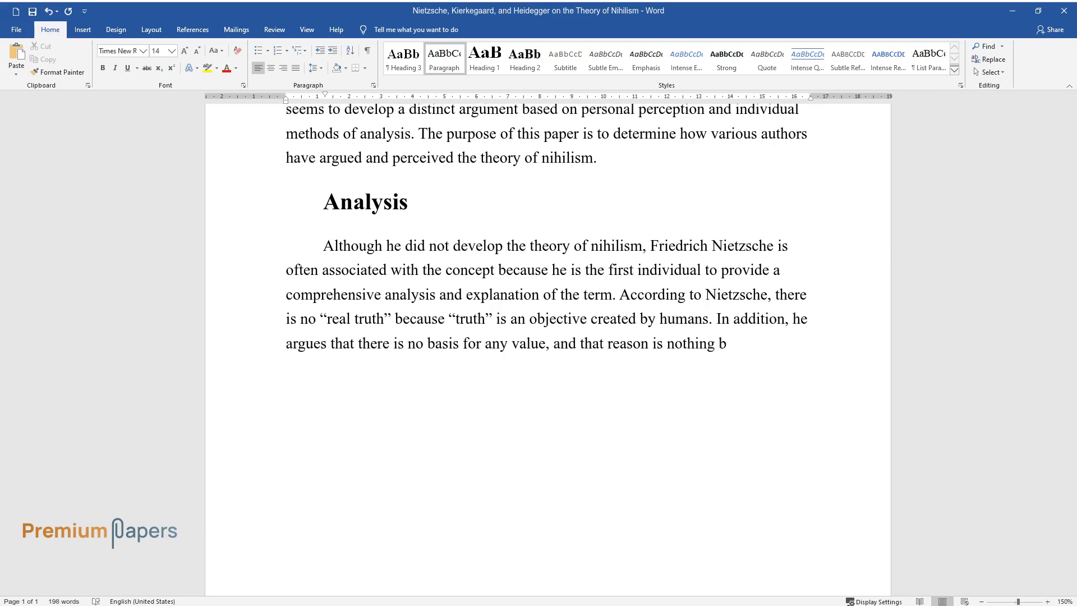
# Finish the Nietzsche paragraph: values are human-imposed and naturally devalue themselves
pyautogui.write('ut "an impotent" notion. Accordin')
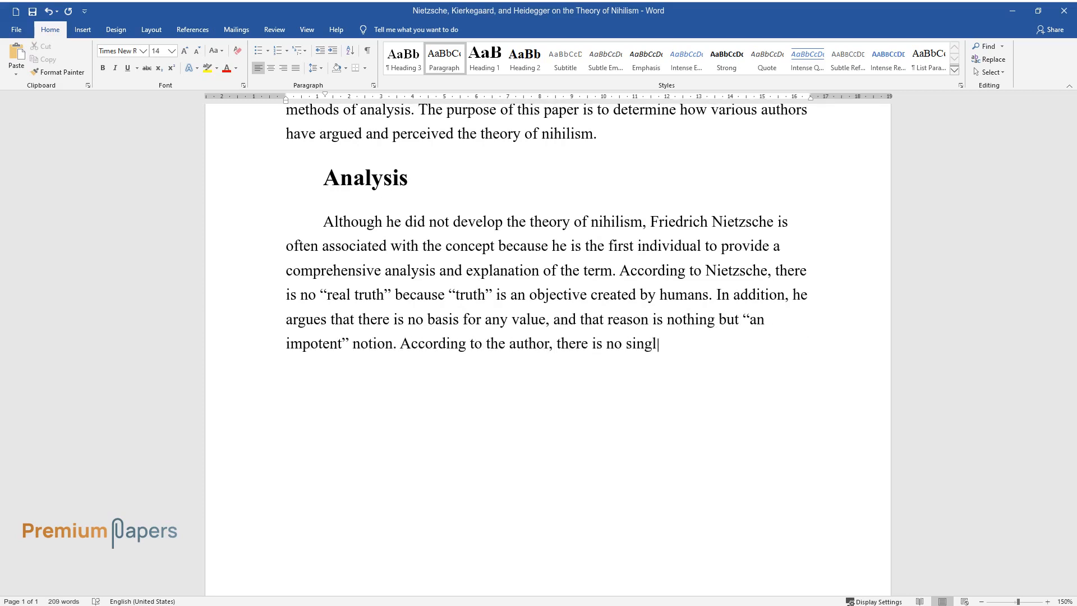
pyautogui.write('e truth in the world because ever')
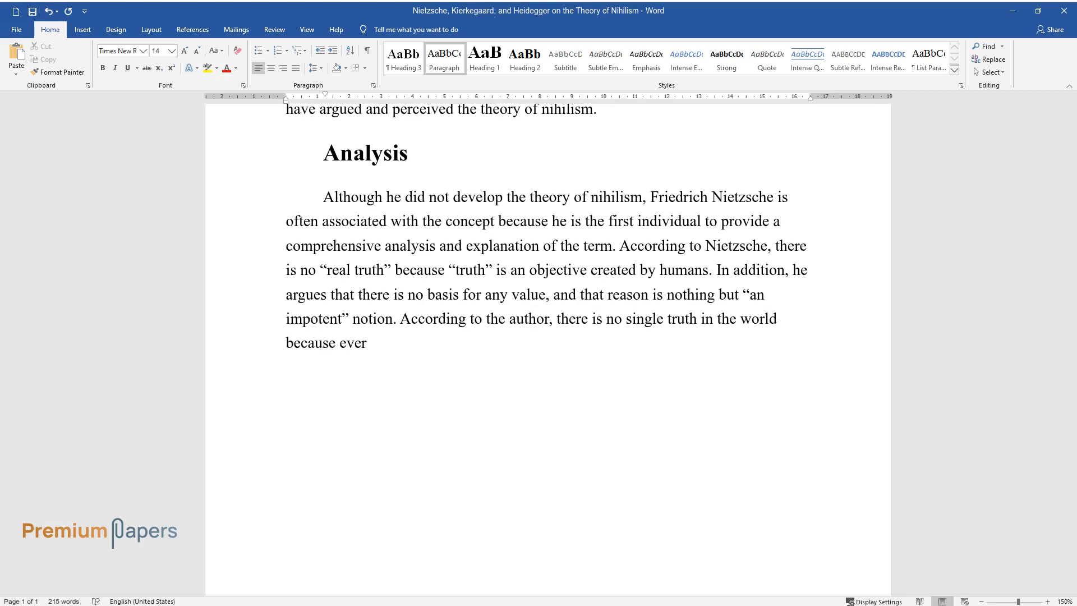
pyautogui.write('y belief is false. Thus, he argue')
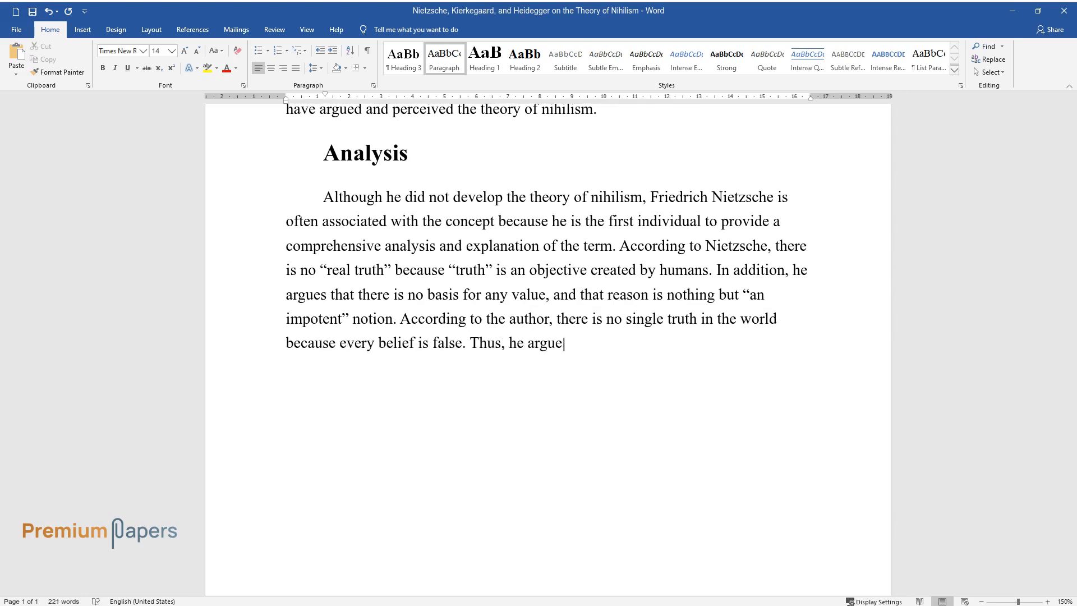
pyautogui.write('s that all values are human-impose')
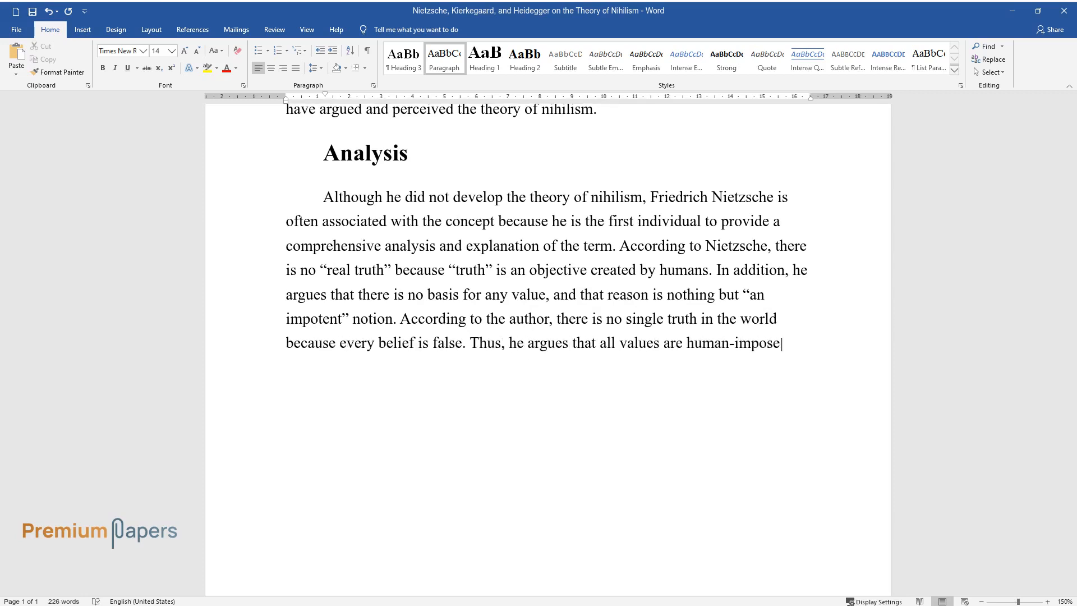
pyautogui.write('d. As such, every consideration o')
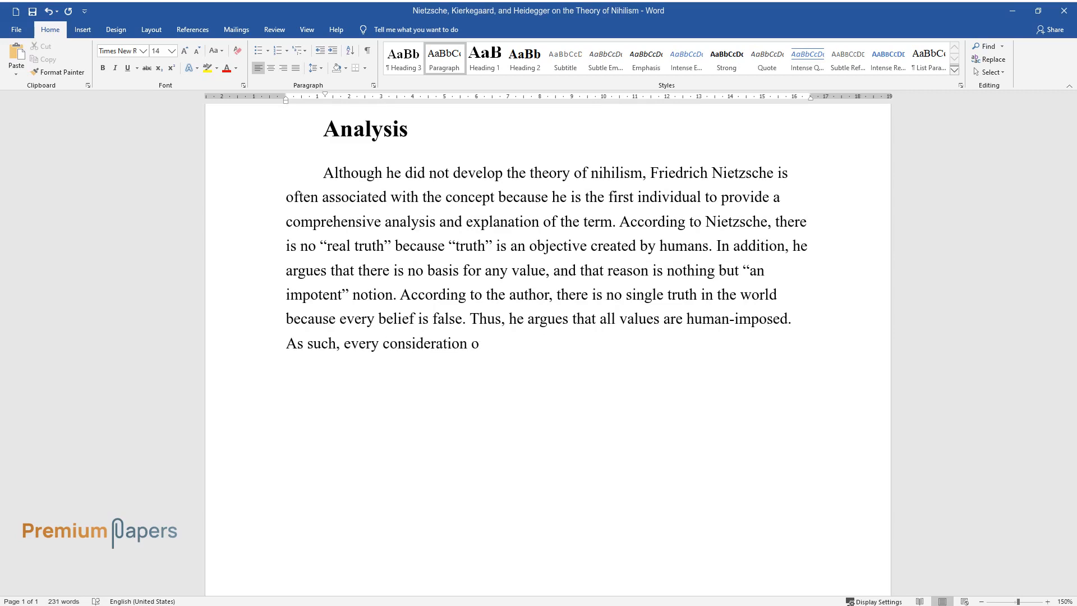
pyautogui.write('f truth originates from humans, w')
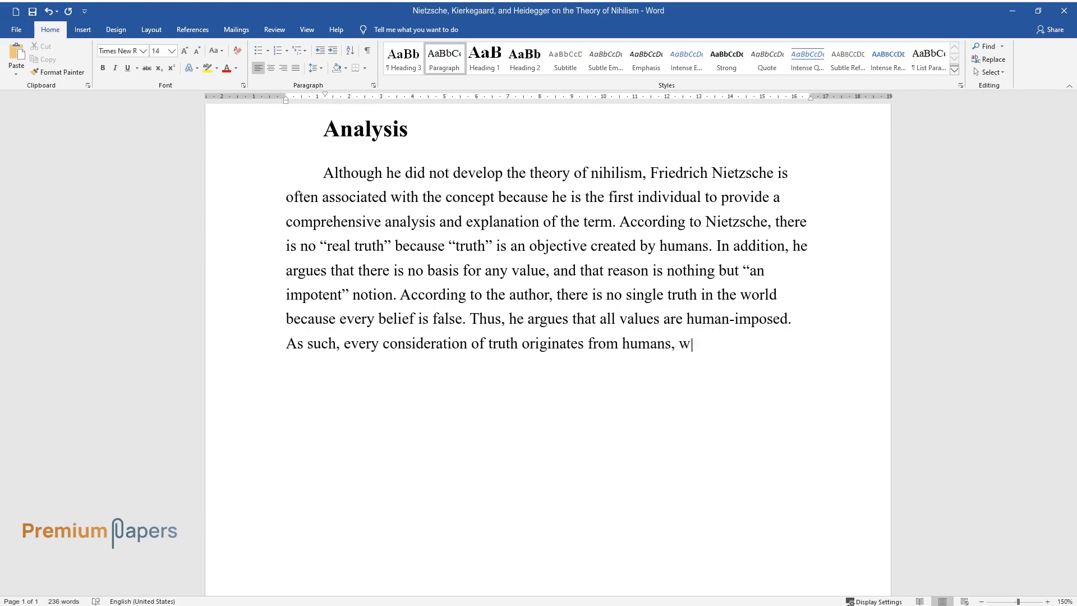
pyautogui.write('hich means that nothing is true. T')
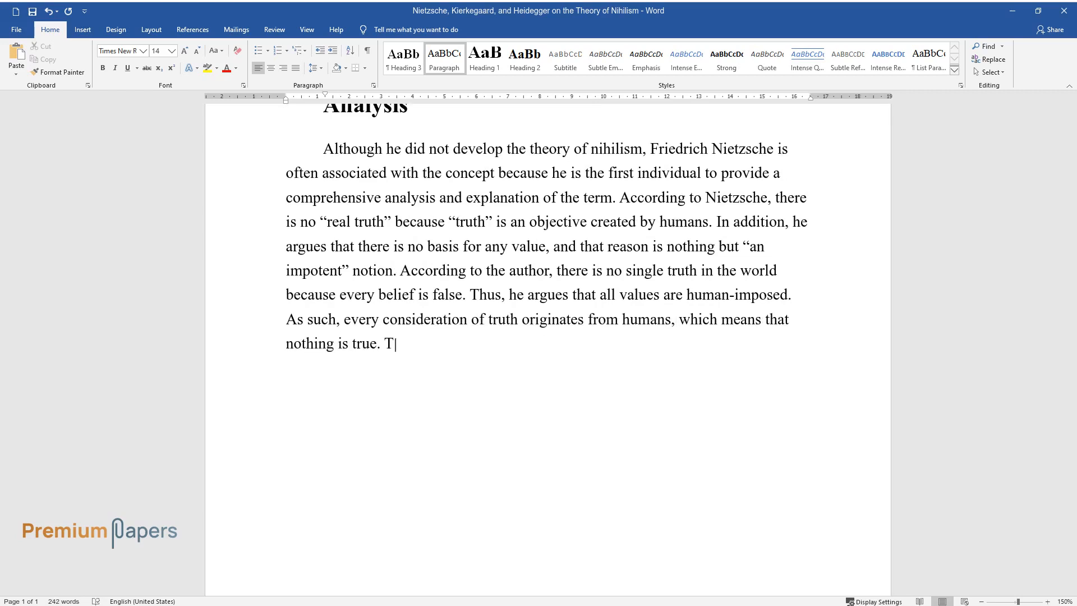
pyautogui.write('he highest values are self-destru')
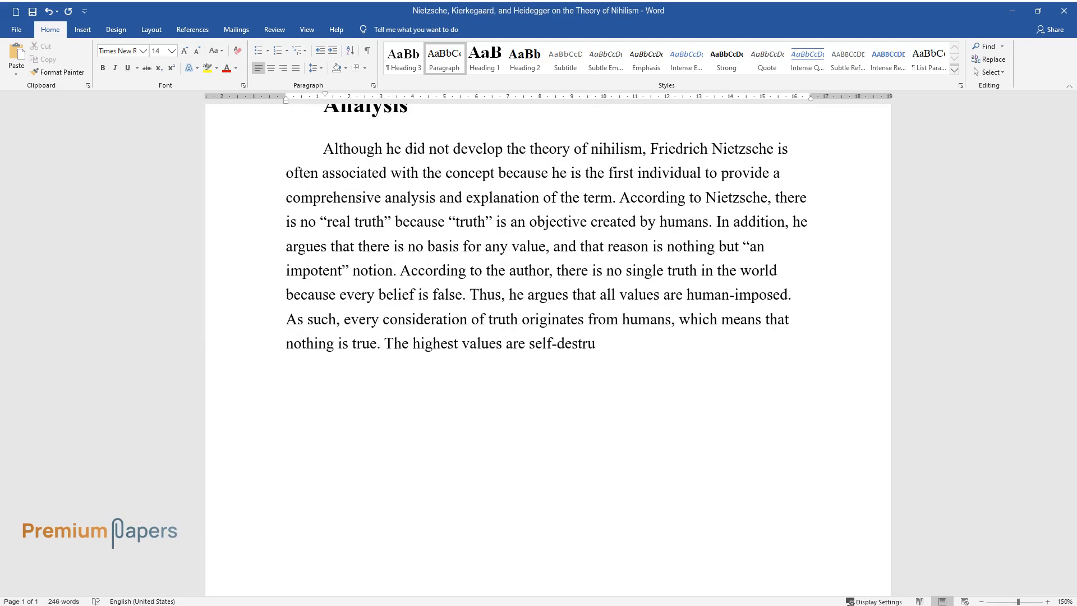
pyautogui.write('ctive because they have a natural')
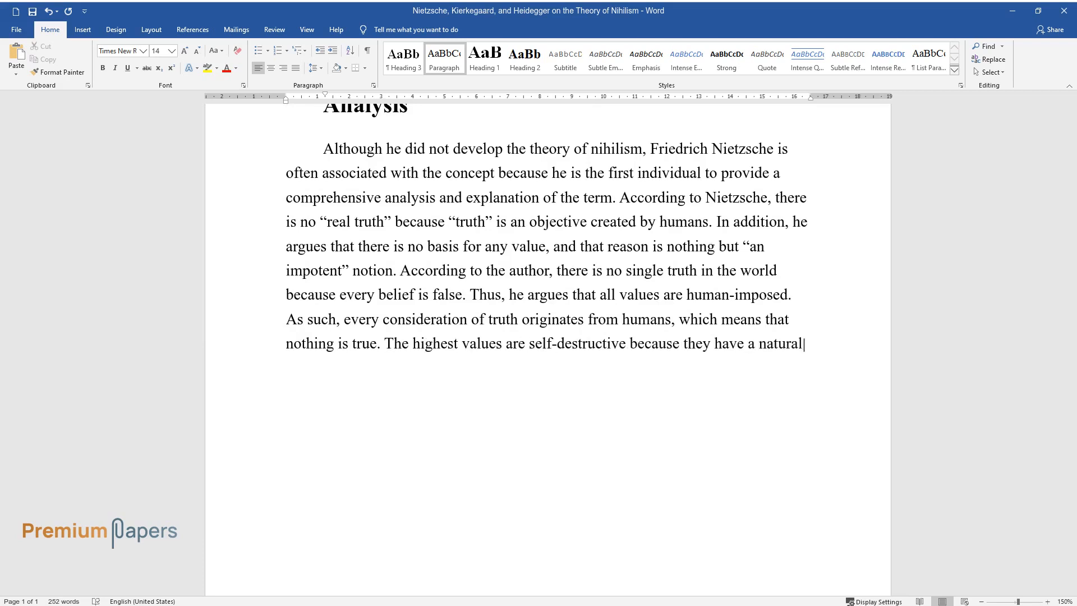
pyautogui.write('characteristic of devaluing themselves.')
pyautogui.write('On his')
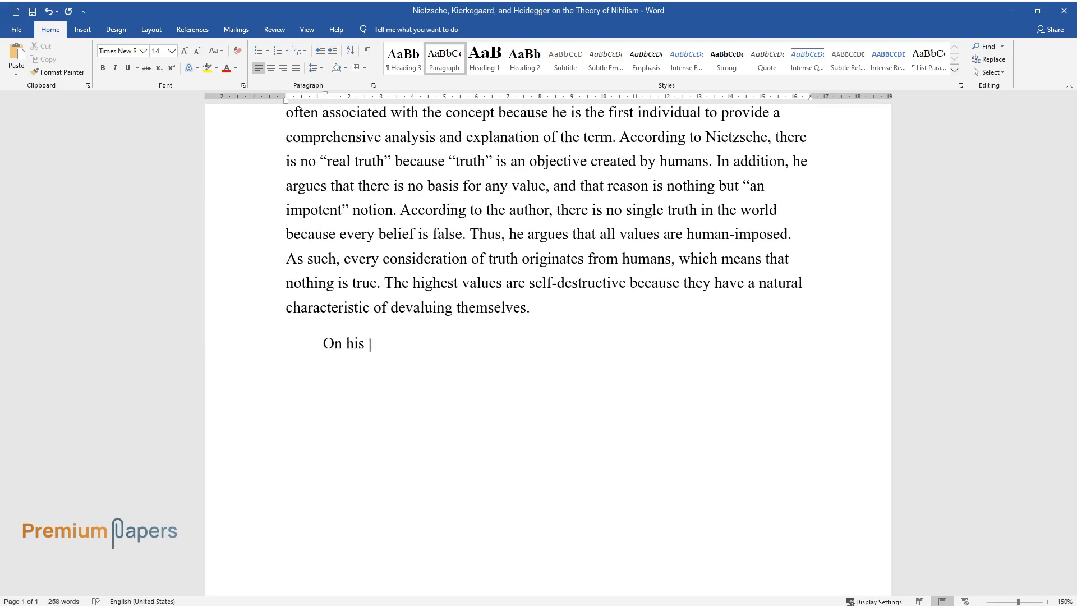
# Describe Kierkegaard's view that suppressing individuality makes everything meaningless
pyautogui.write('part, Soren Kierkegaard, a 19th-ce')
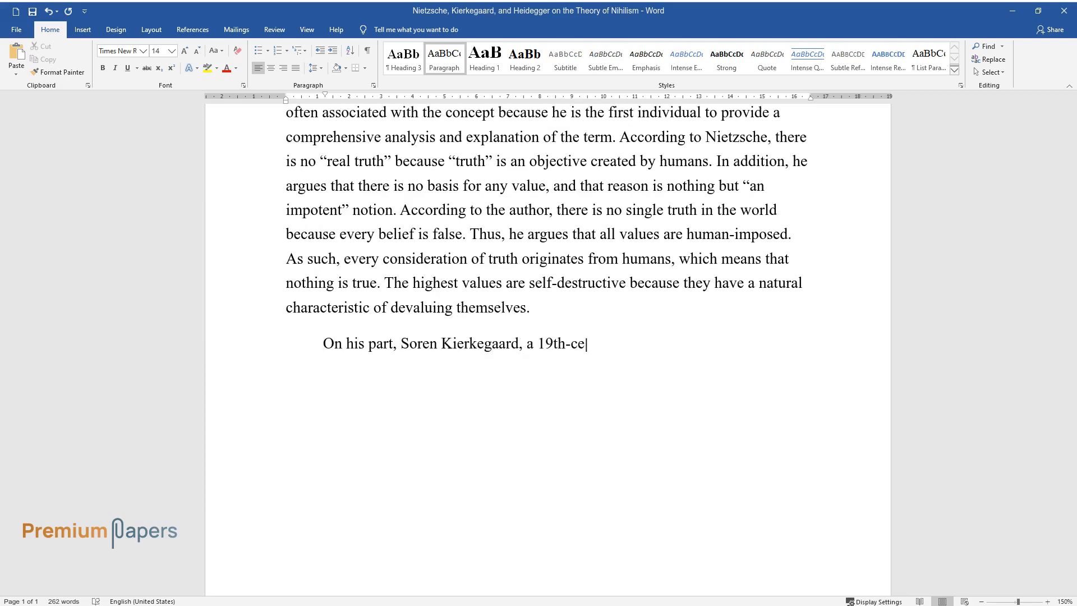
pyautogui.write('ntury theorist, argues that a proc')
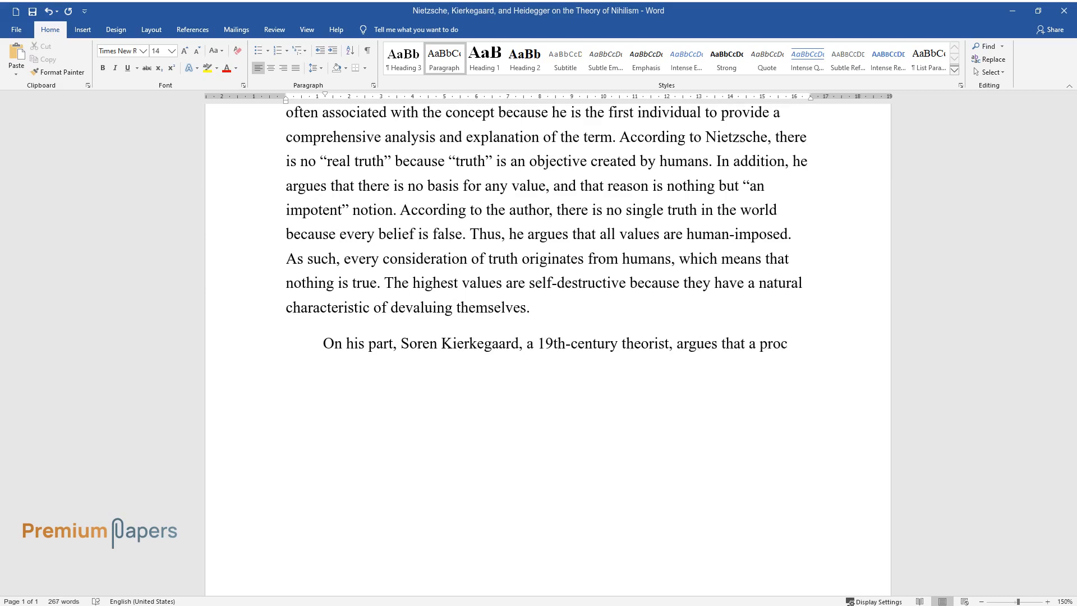
pyautogui.write('ess of suppressing individuality e')
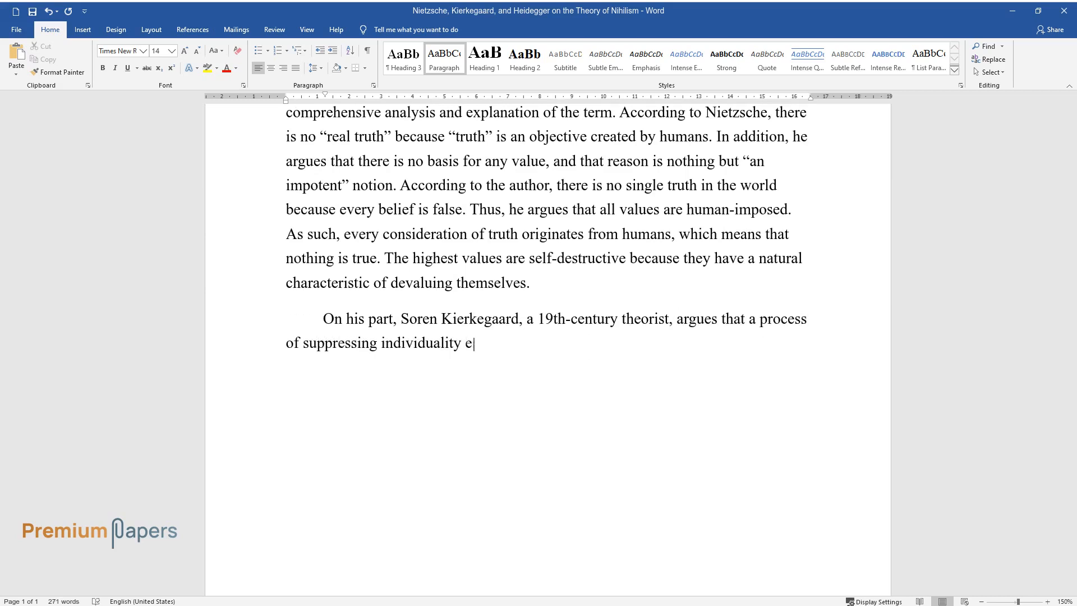
pyautogui.write('xists in nature, which causes an i')
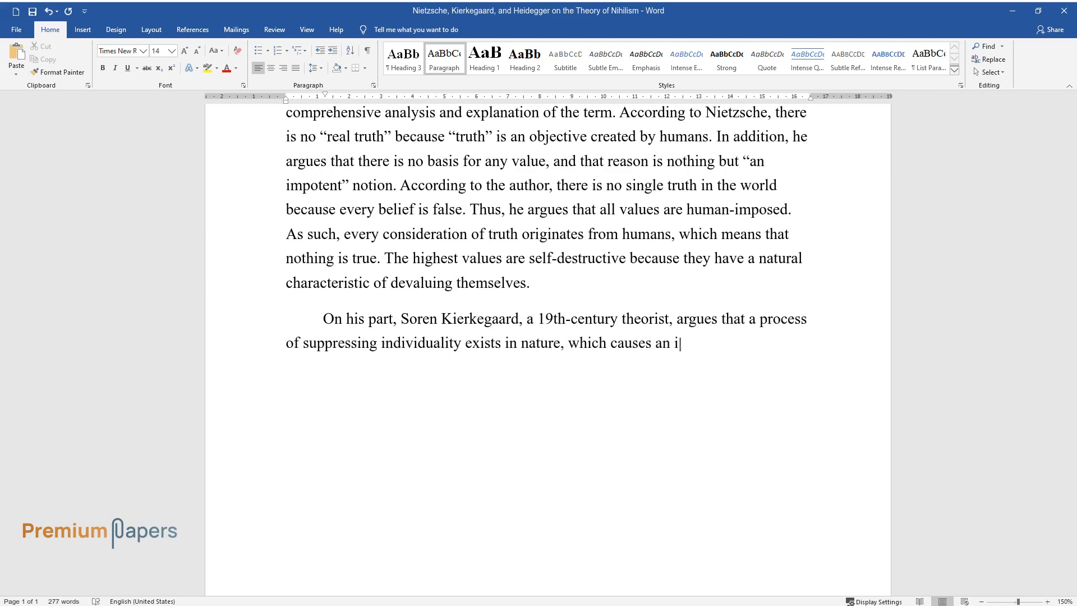
pyautogui.write("ndividual's uniqueness to cease to")
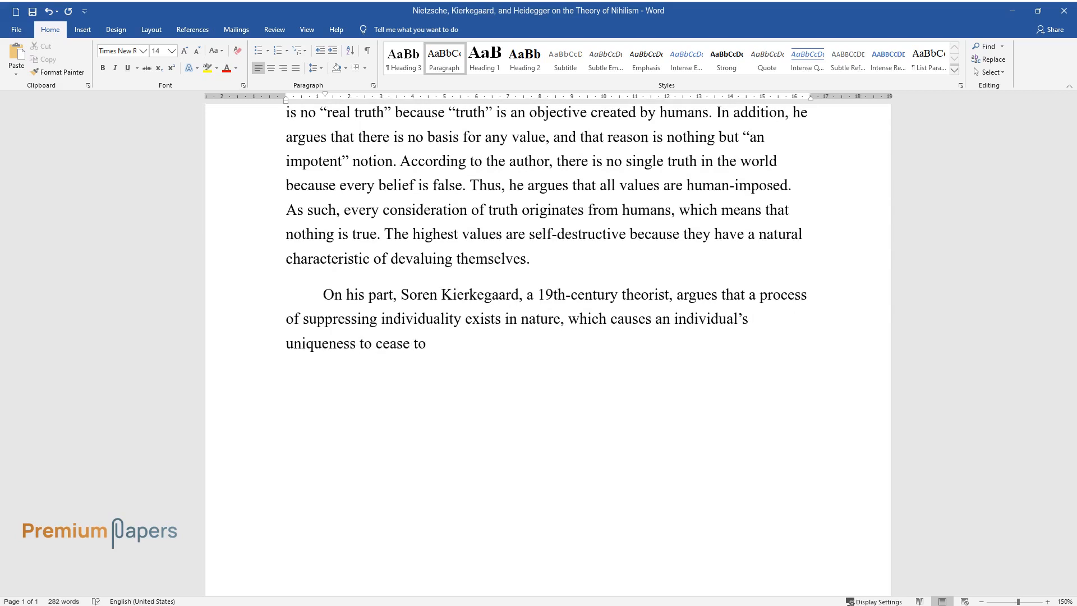
pyautogui.write('exist, making everything meaningl')
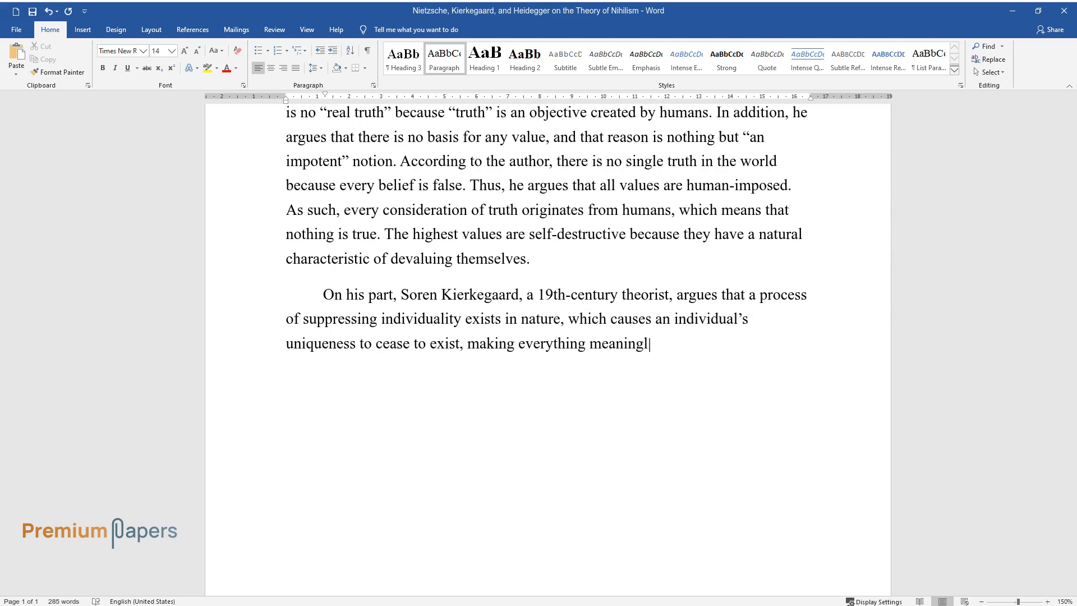
pyautogui.write('ess. This process, which he called')
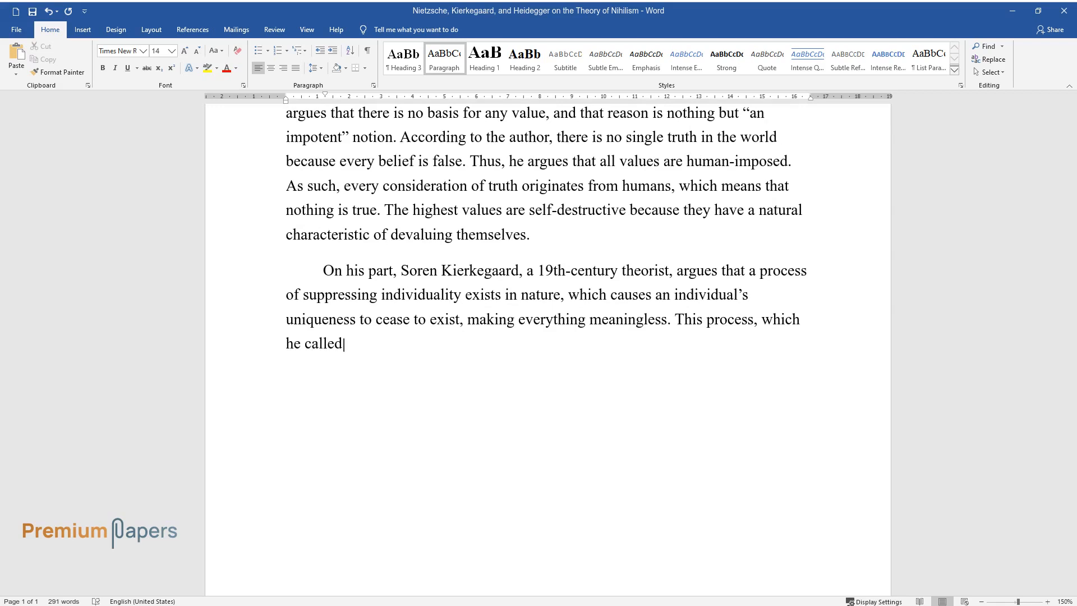
# Explain 'leveling' as early nihilism, ending '…there is a state of nature.'
pyautogui.write("'leveling' causes a form of nihi")
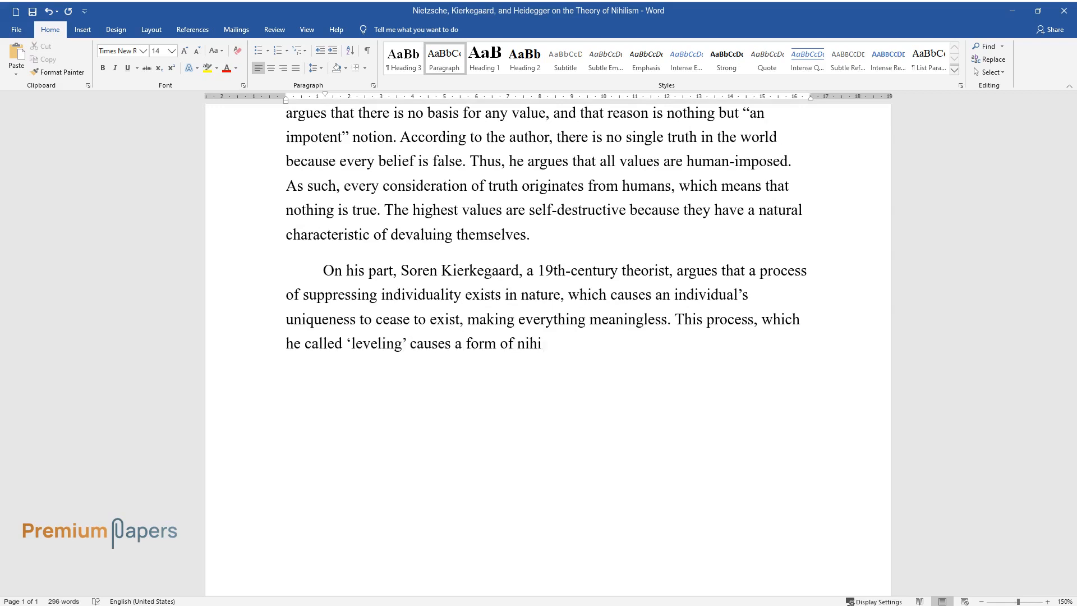
pyautogui.write('lism in that everything associated')
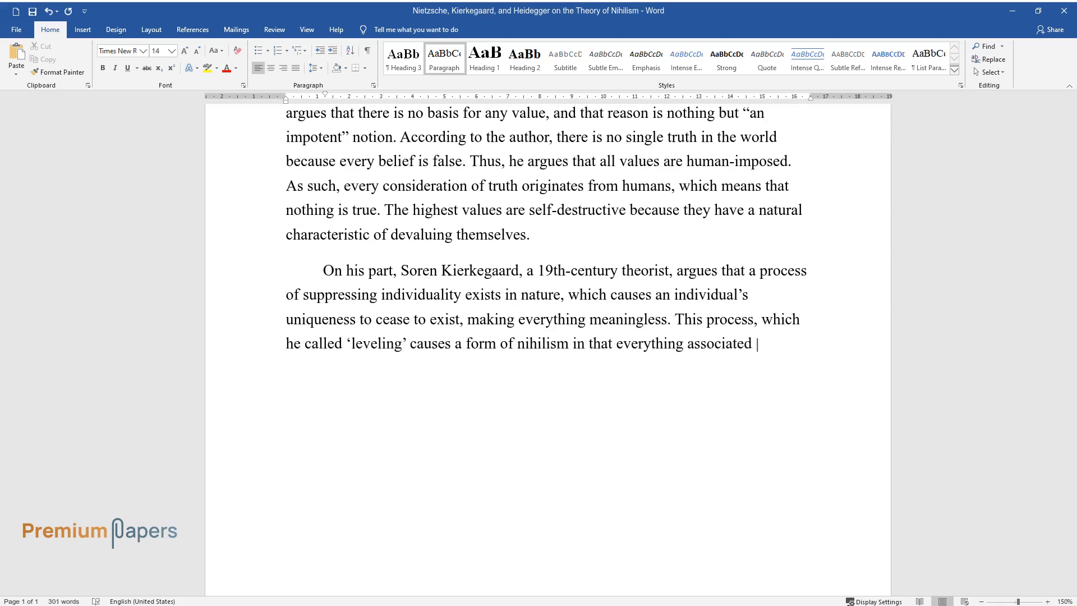
pyautogui.write('with the unique individuality wil')
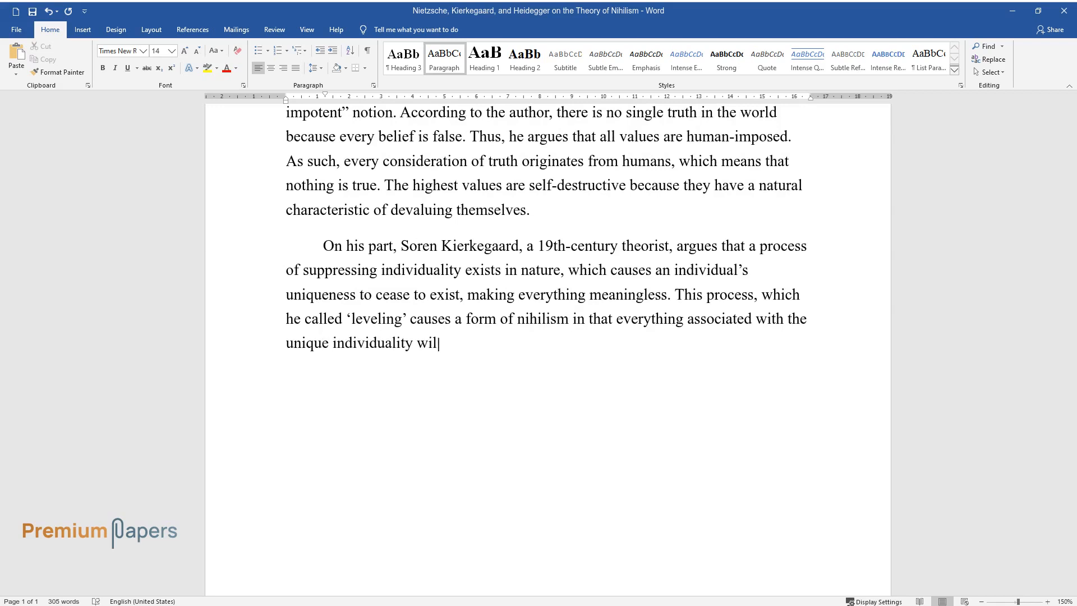
pyautogui.write('l eventually cease. As such, this')
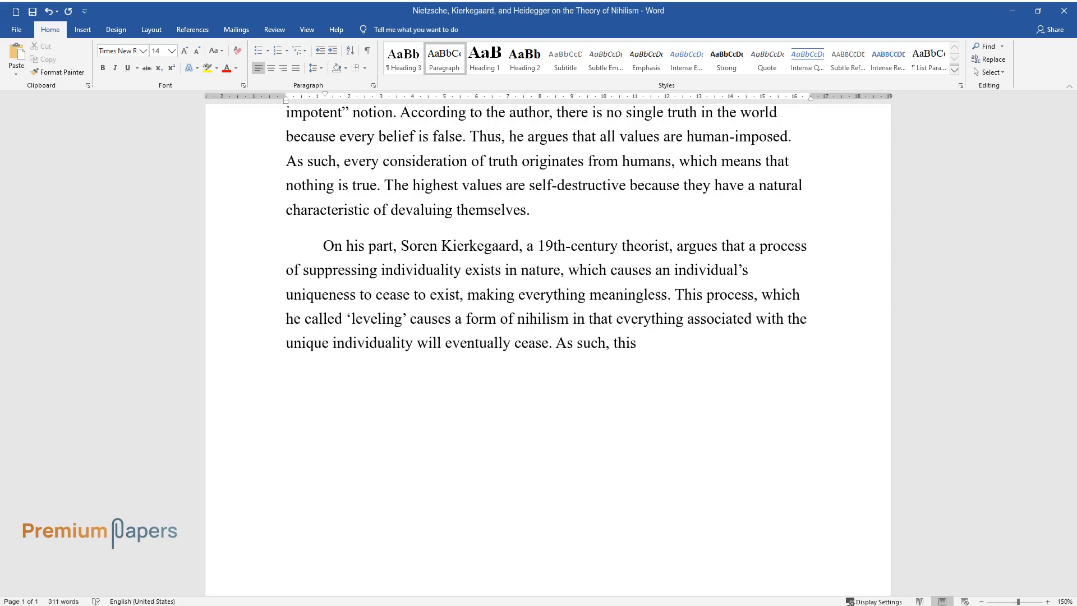
pyautogui.write('was a form of early nihilism becau')
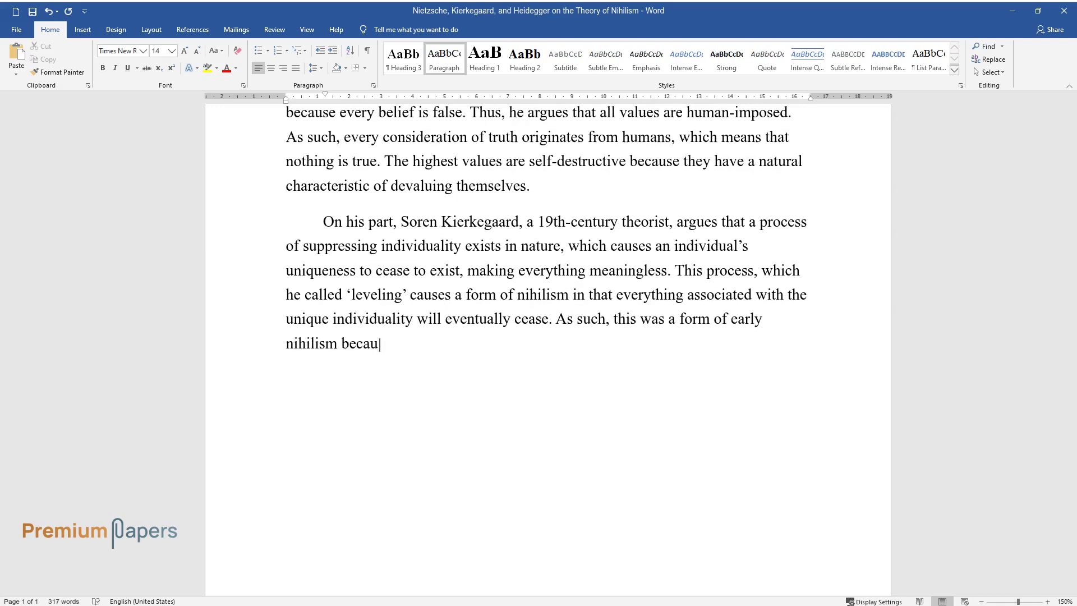
pyautogui.write('se it argued that there is a state')
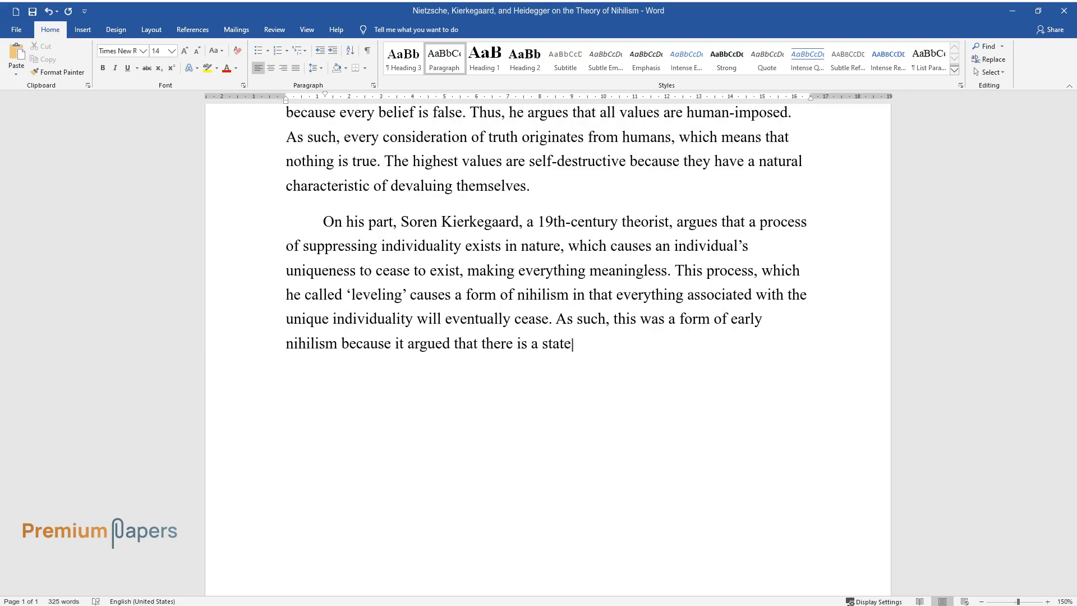
pyautogui.write('of nature.')
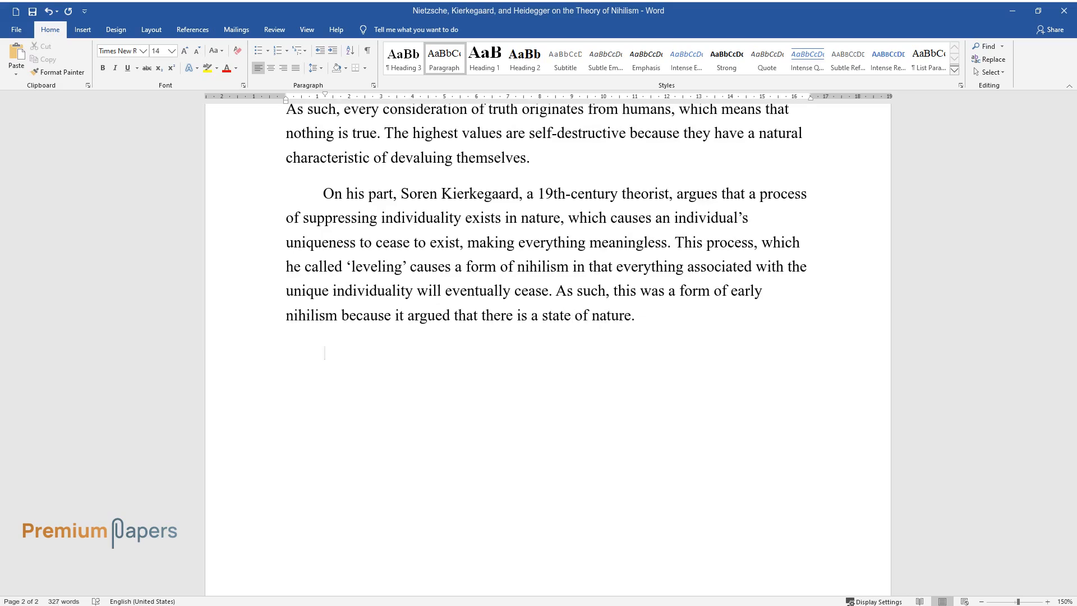
# Begin the Heidegger paragraph on incorporating Nietzsche and 'the will to power.'
pyautogui.write('Martin Heidegger, a 20th-century')
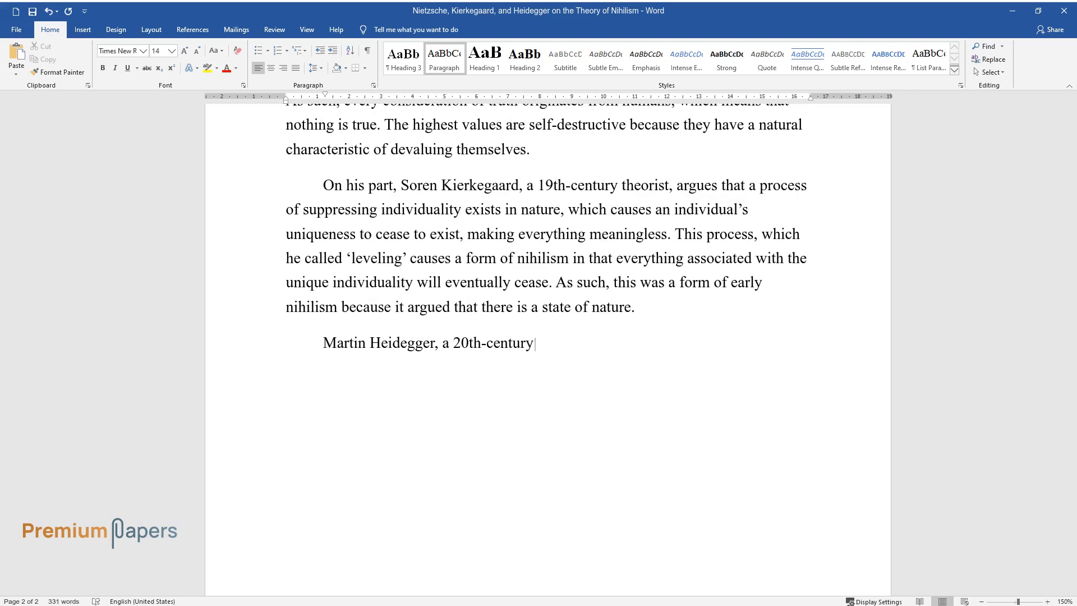
pyautogui.write('theorist, attempted to elaborate a')
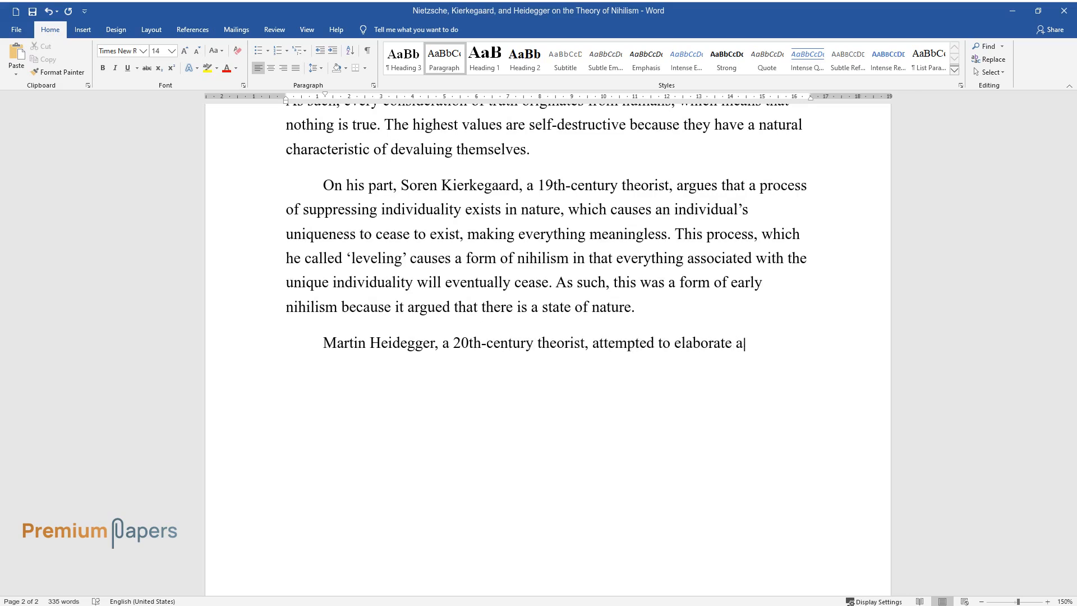
pyautogui.write('nd explain the concept of nihilism')
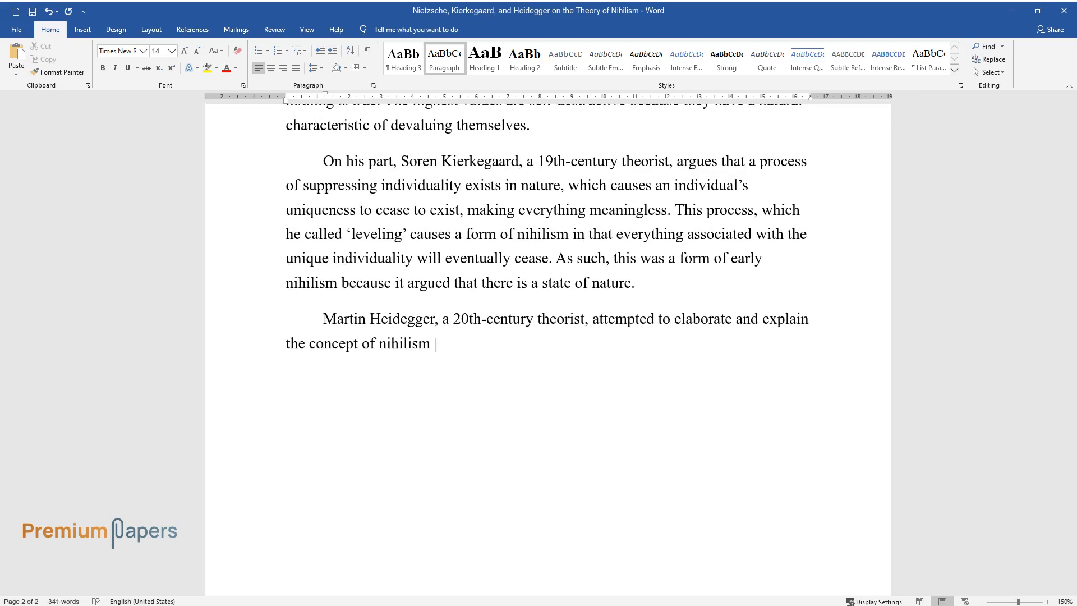
pyautogui.write("based on incorporating Nietzsche's")
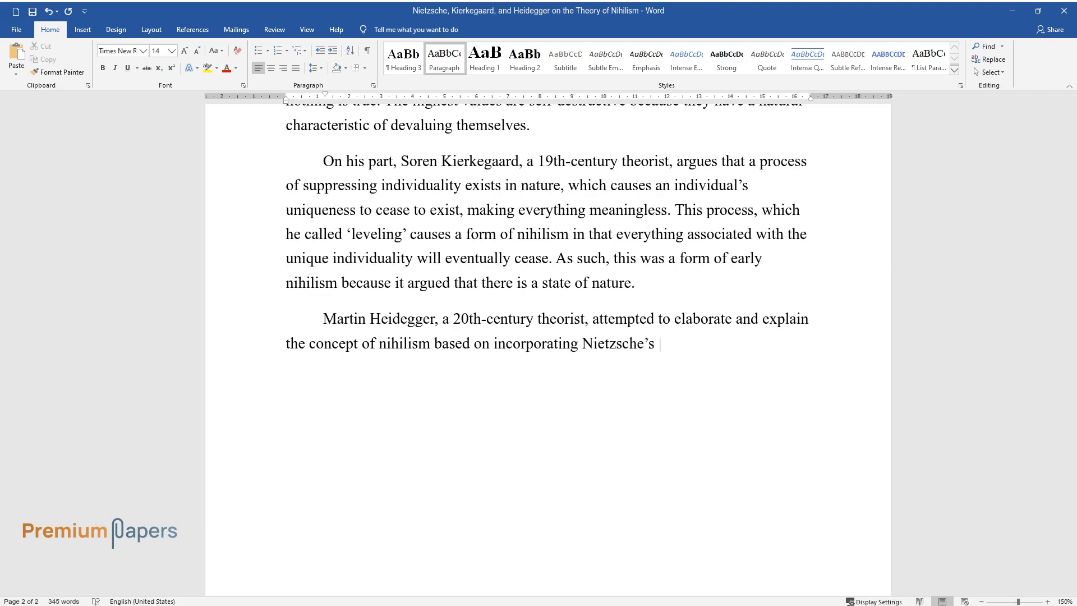
pyautogui.write('theory into his methods. According t')
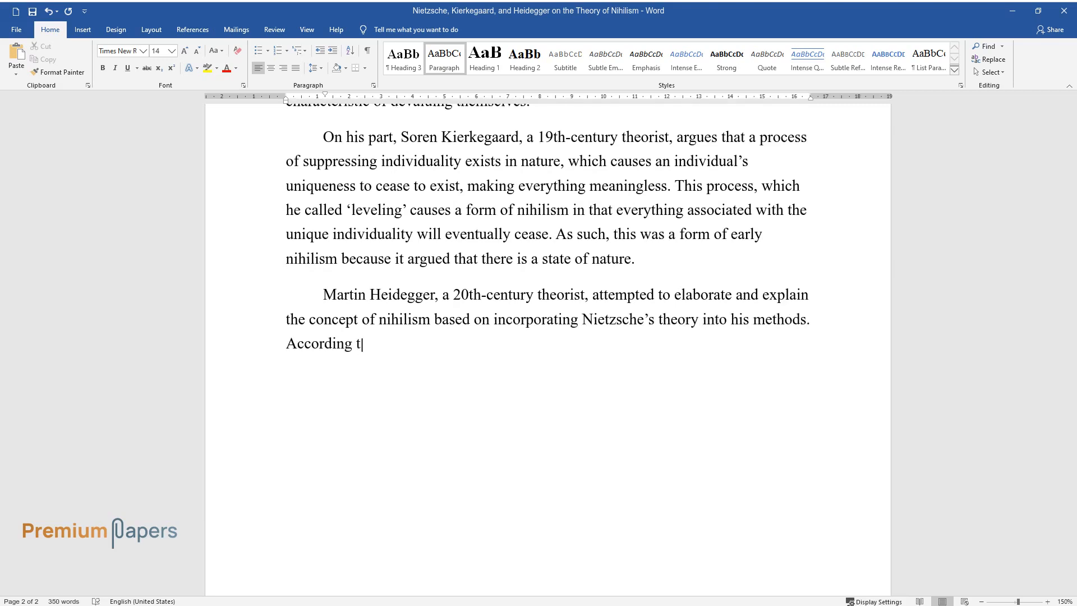
pyautogui.write('o Heidegger, he attempted to devaluate the high values using the conce')
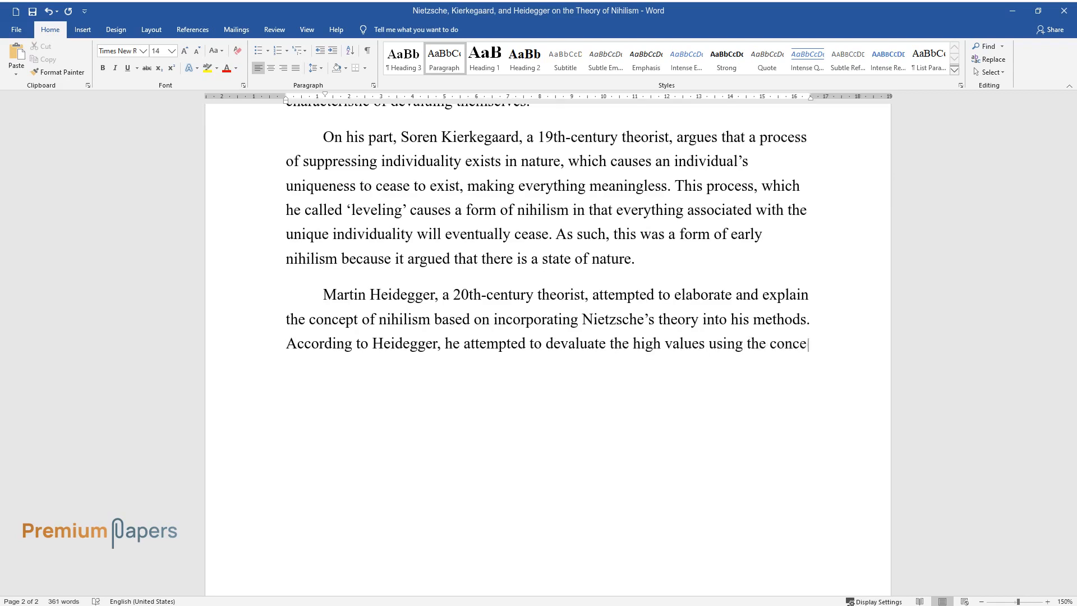
pyautogui.write('pt of "the will to power." In this')
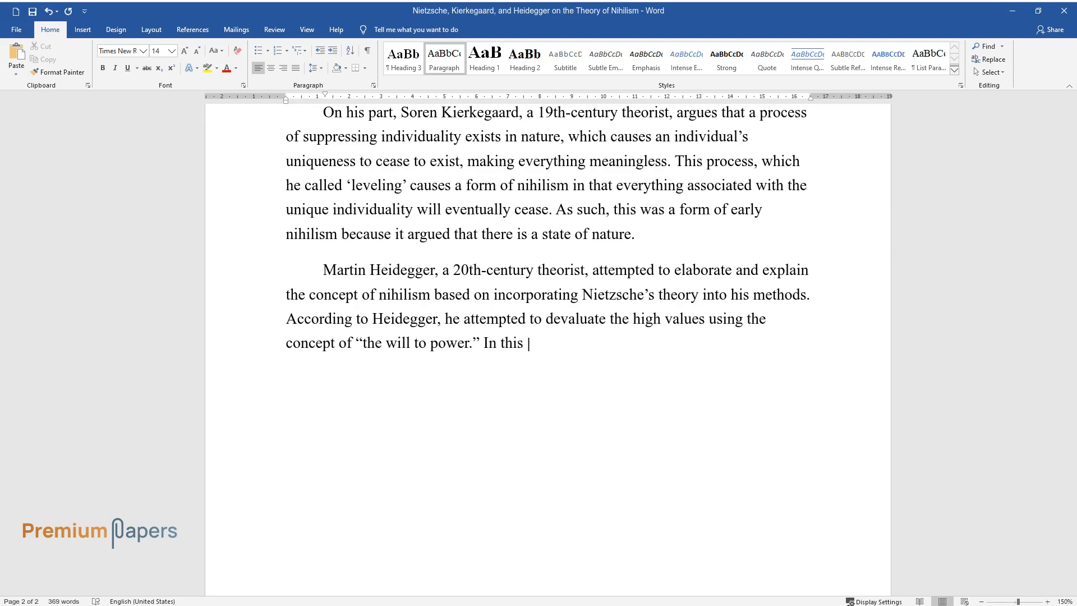
# Finish the Heidegger paragraph on Western philosophy destroying "the being."
pyautogui.write('concept, the author argues that nei')
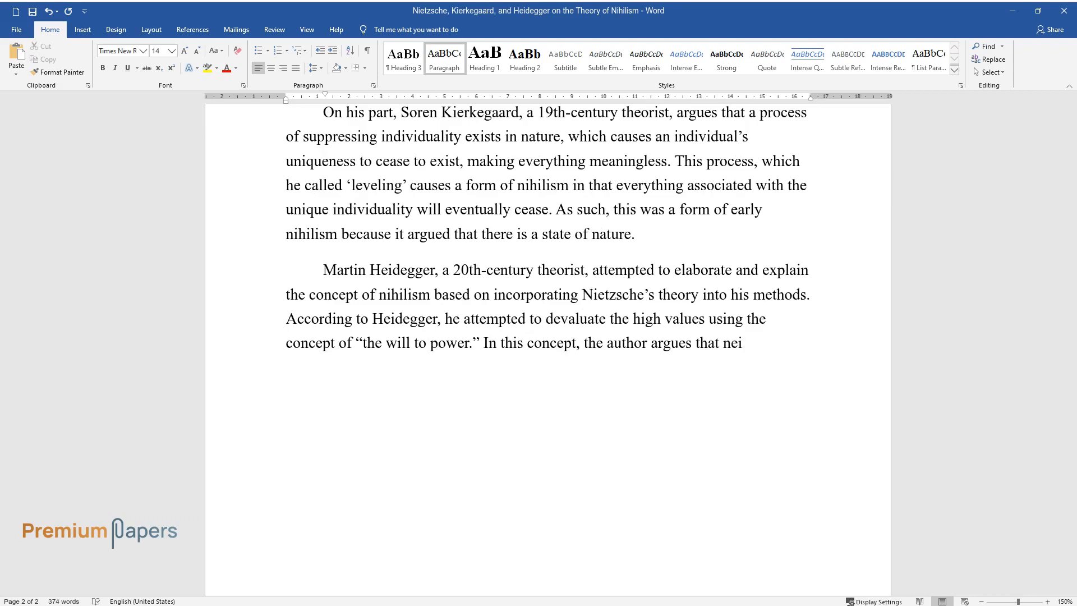
pyautogui.write('ther metaphysics nor philosophy con')
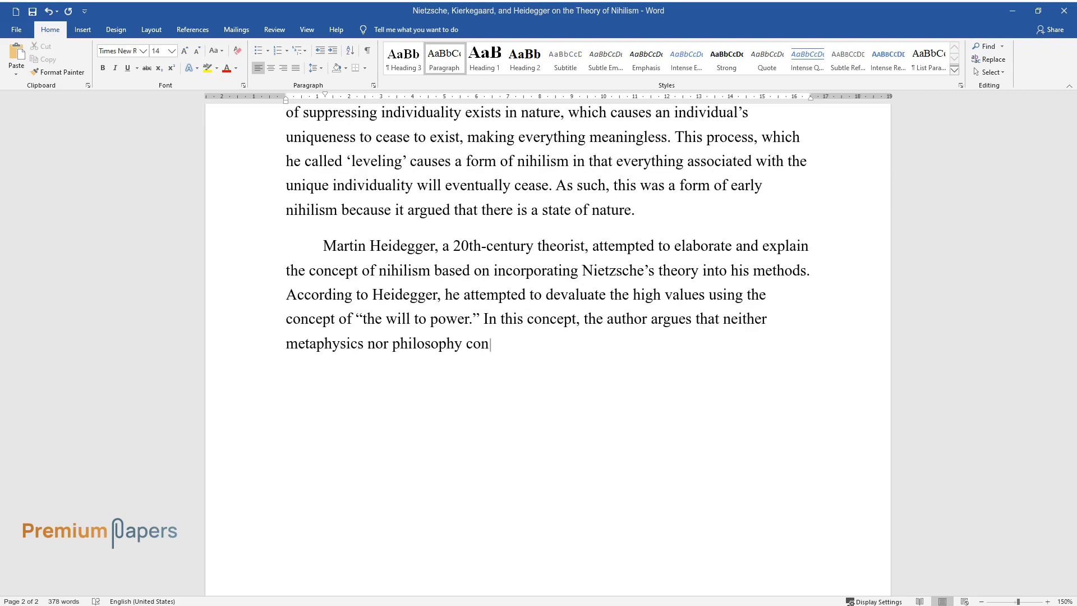
pyautogui.write('sider the value of discriminating')
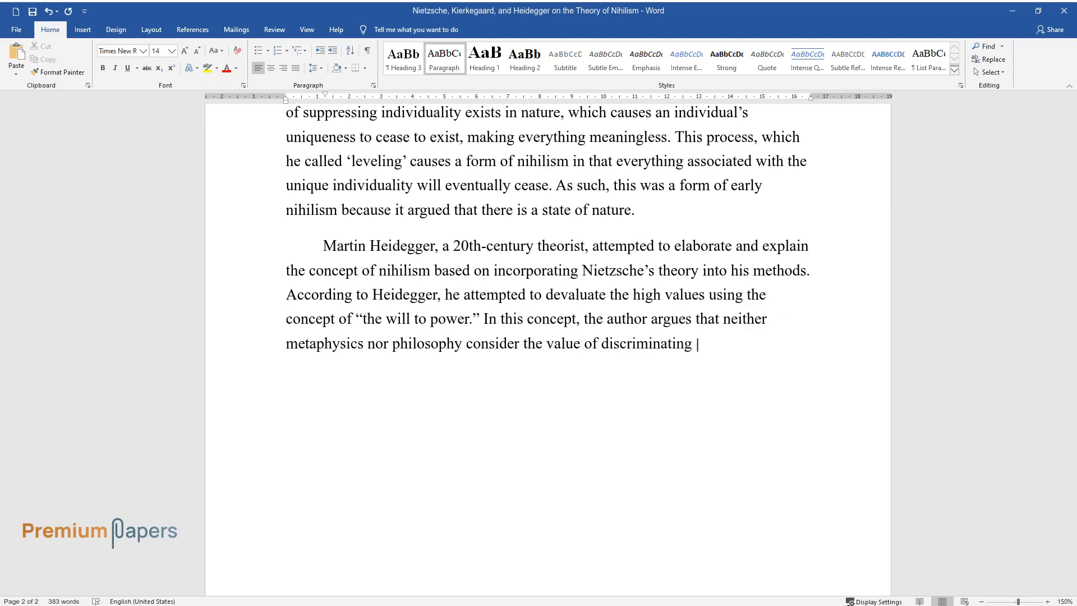
pyautogui.write('between the notion of "being" and "a')
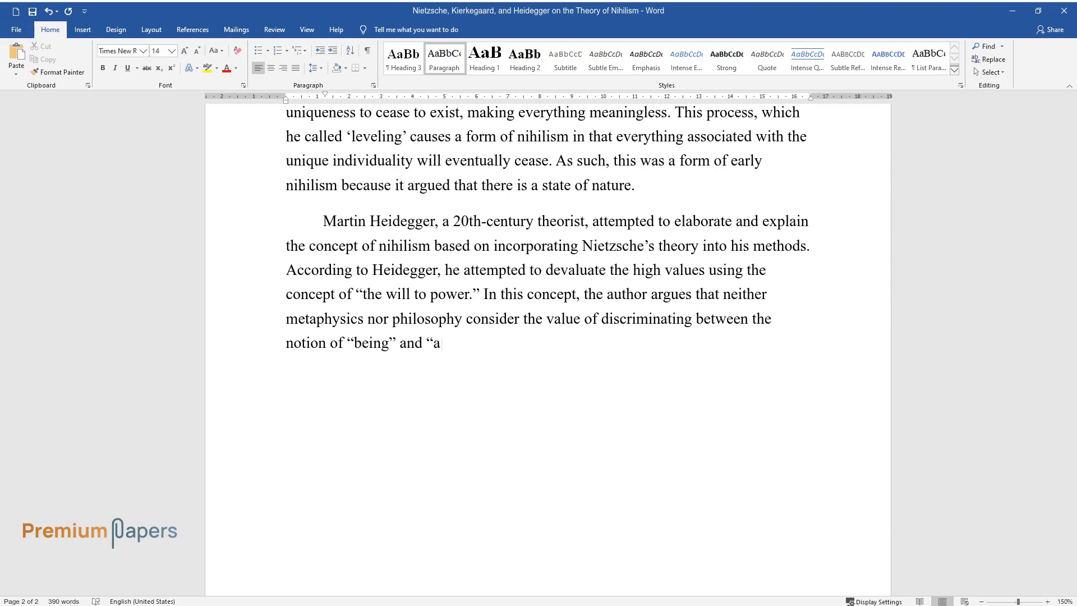
pyautogui.write('being." Thus, he argues that the h')
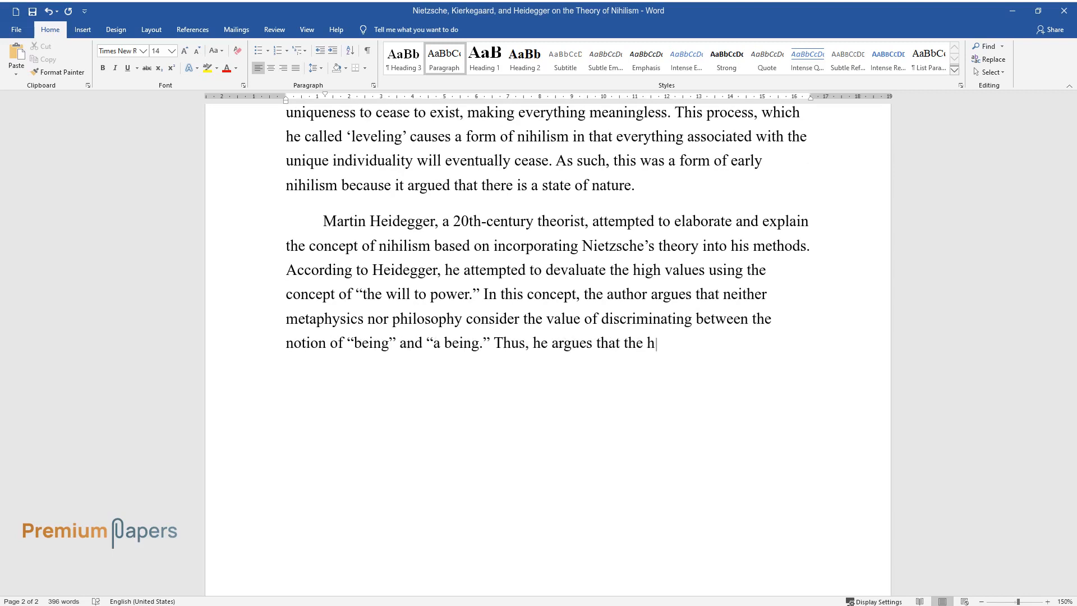
pyautogui.write('istory of Western philosophy is met')
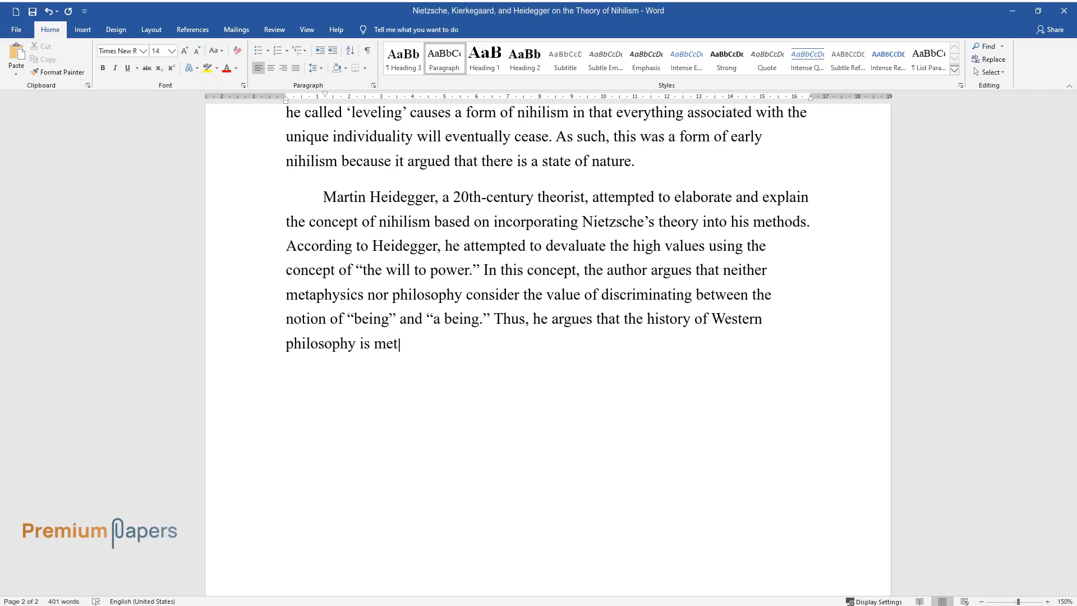
pyautogui.write('aphysics that advocates for the destruction of “being.” He')
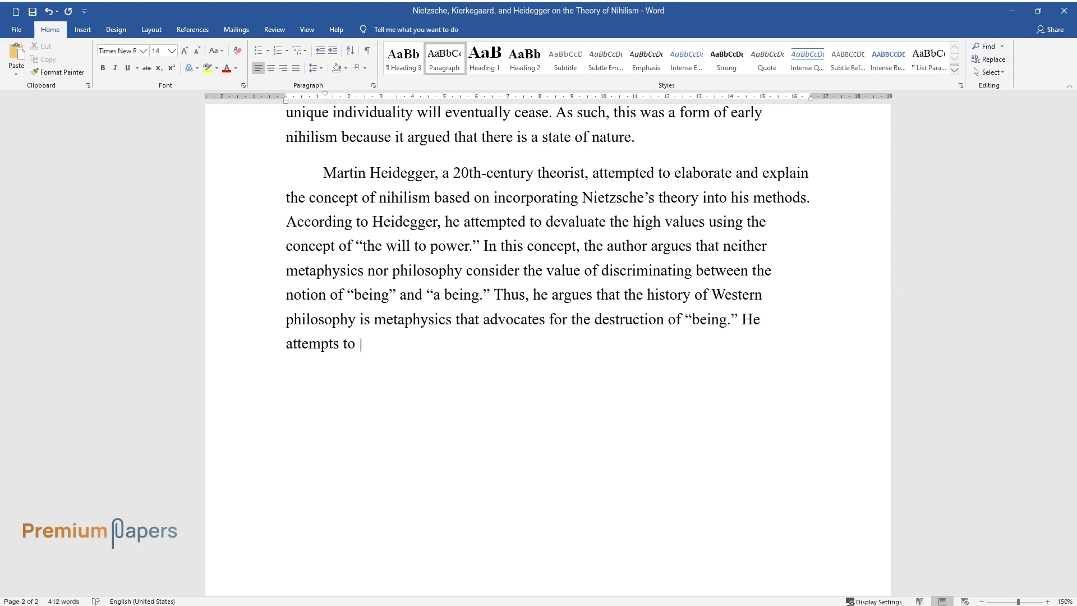
pyautogui.write('argue that nihilism is a part of We')
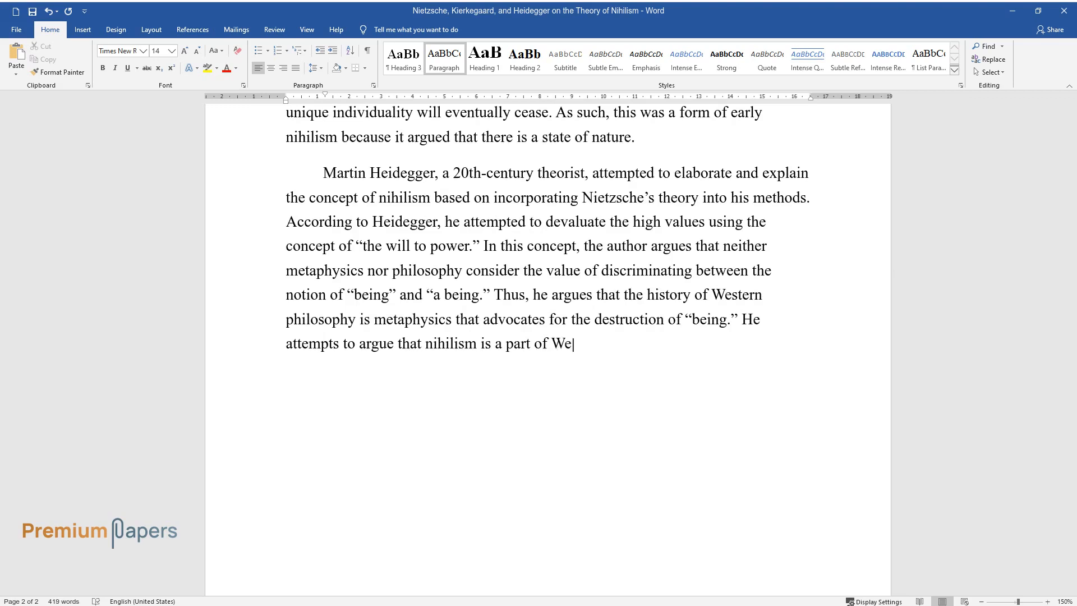
pyautogui.write('stern thought that essentially des')
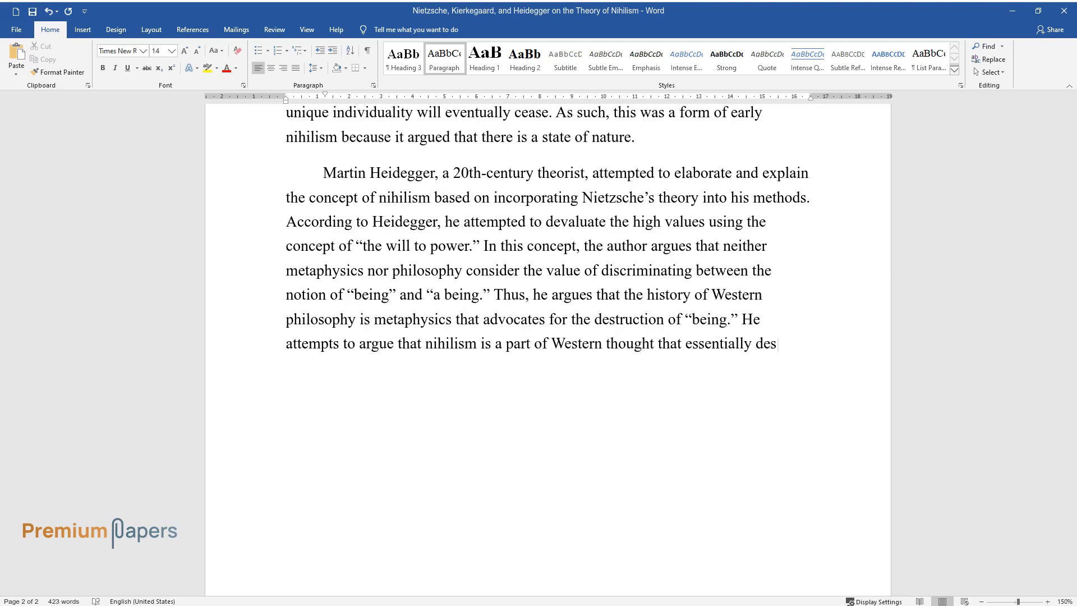
pyautogui.write('troys "the being."')
pyautogui.write('Conclusion')
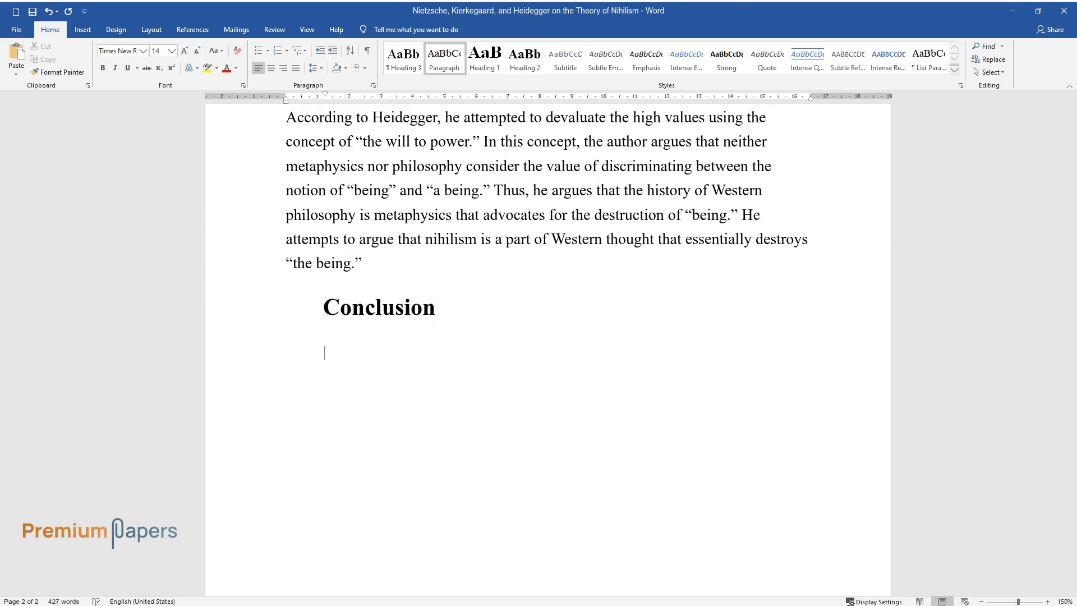
# Begin the conclusion on post-modern authors and Dreyfus and Kelly's distinct nihilism arguments
pyautogui.write('In the post-modern concept, a number of authors have attempted to')
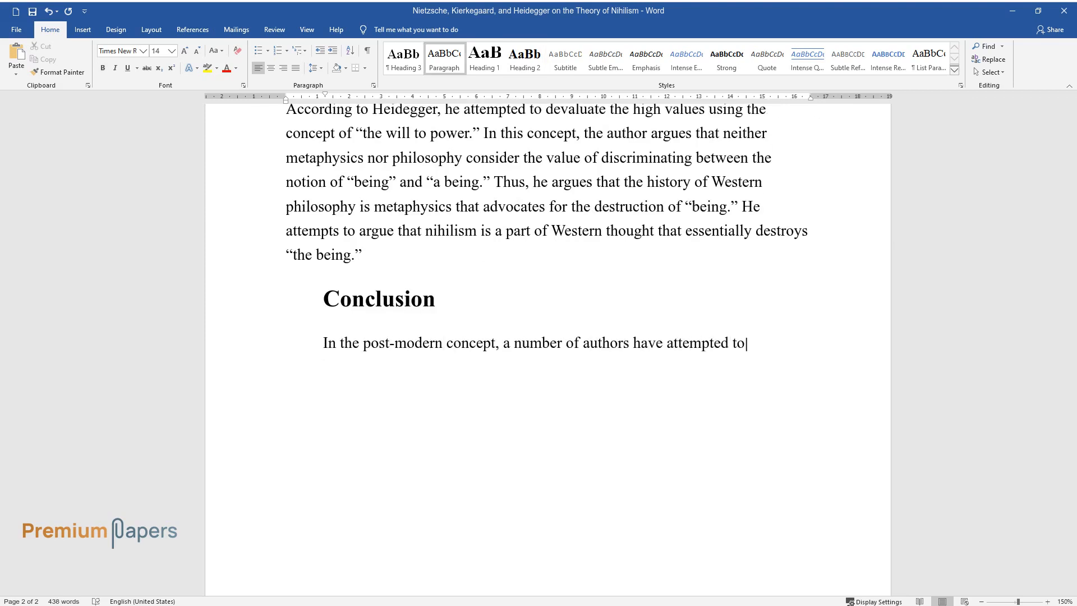
pyautogui.write('explain and analyze the idea of n')
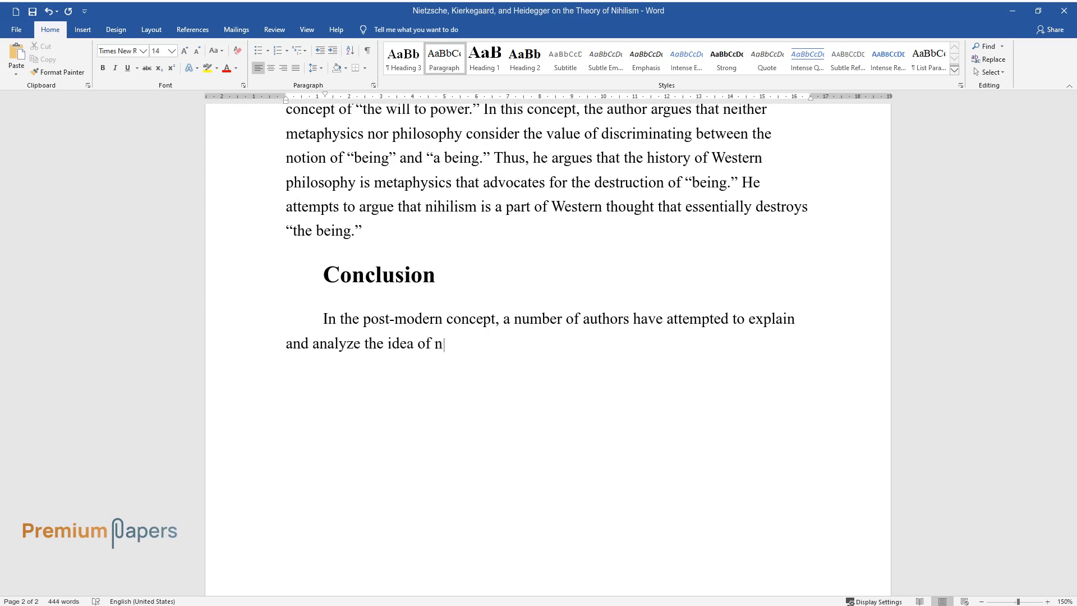
pyautogui.write('ihilism. However, most authors anal')
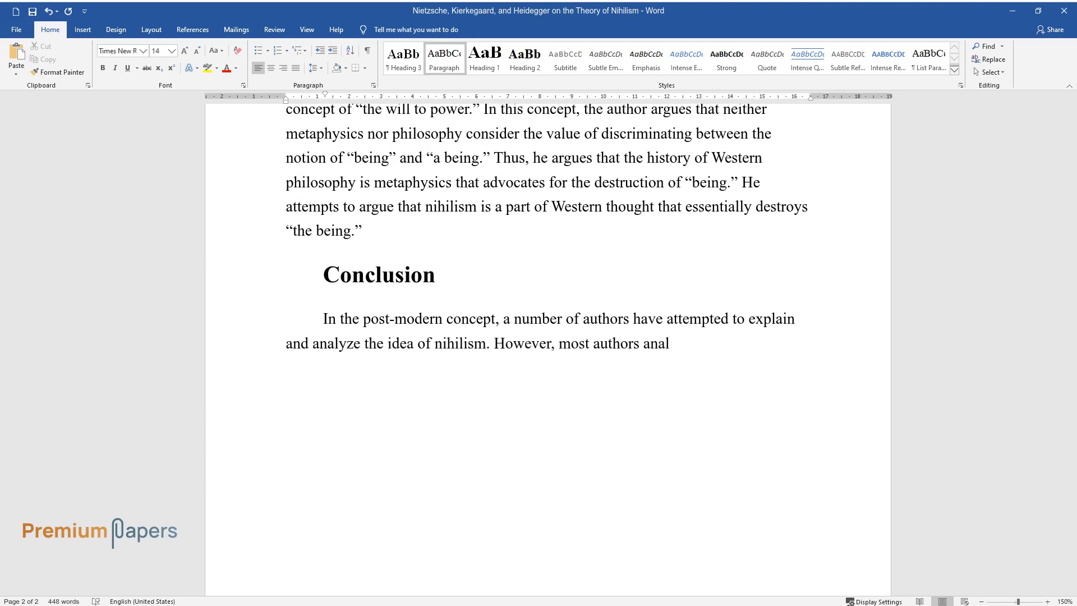
pyautogui.write('yze the concept based on early the')
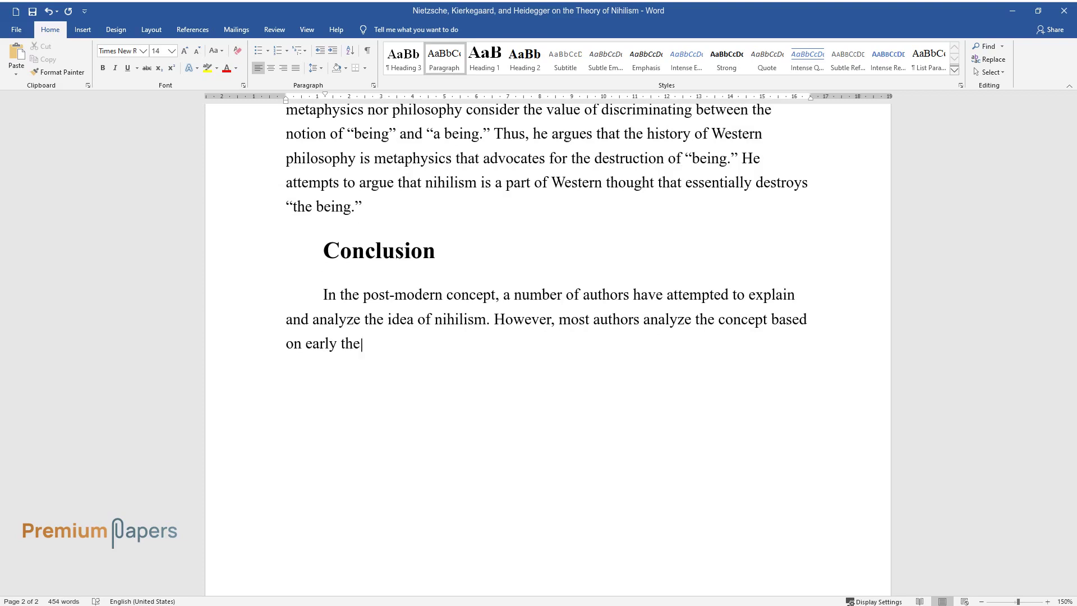
pyautogui.write('ories. For instance, Dreyfus and Ke')
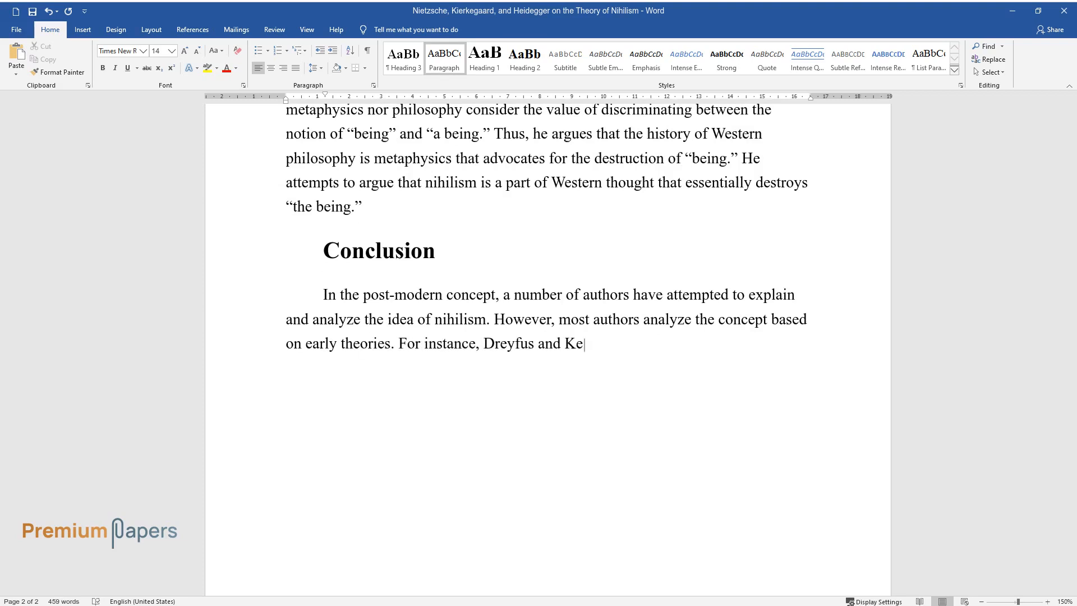
pyautogui.write('lly have shown that individuals li')
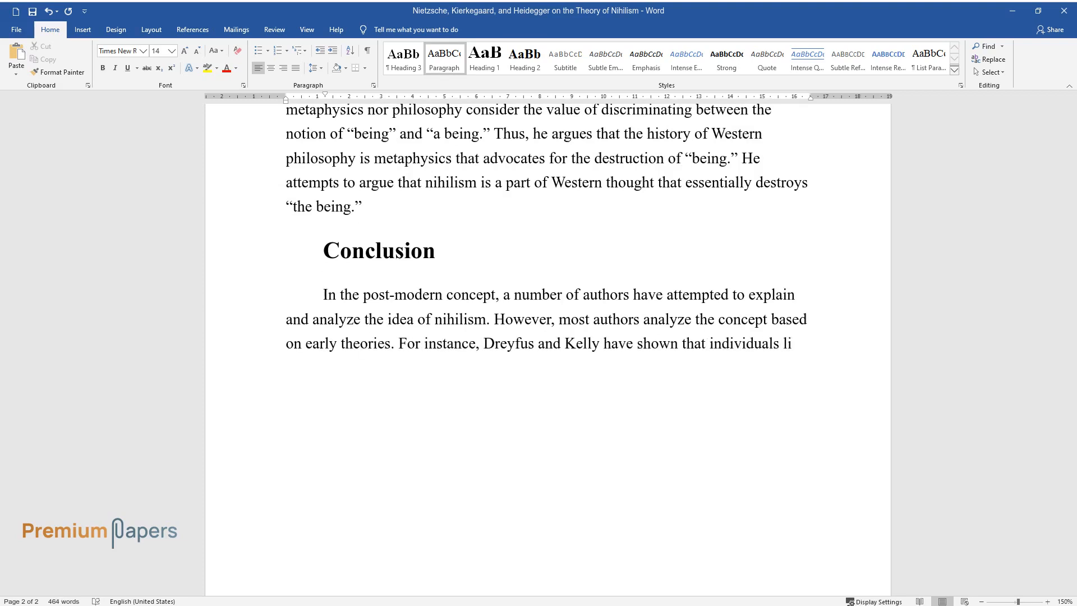
pyautogui.write('ke Rene Descartes, Plato, Wallace,')
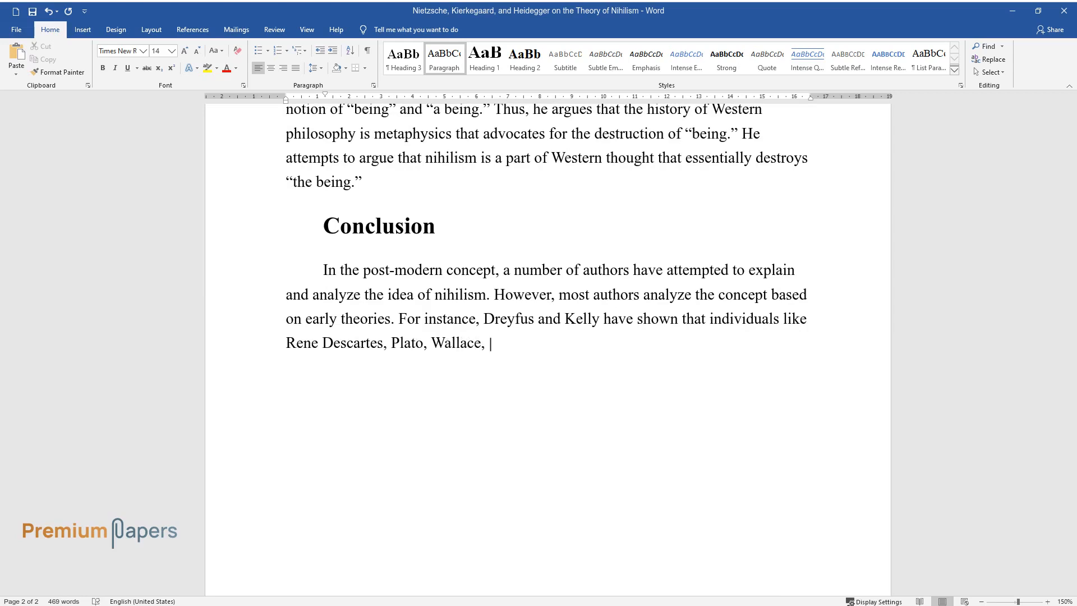
pyautogui.write('and Homer would have distinct or d')
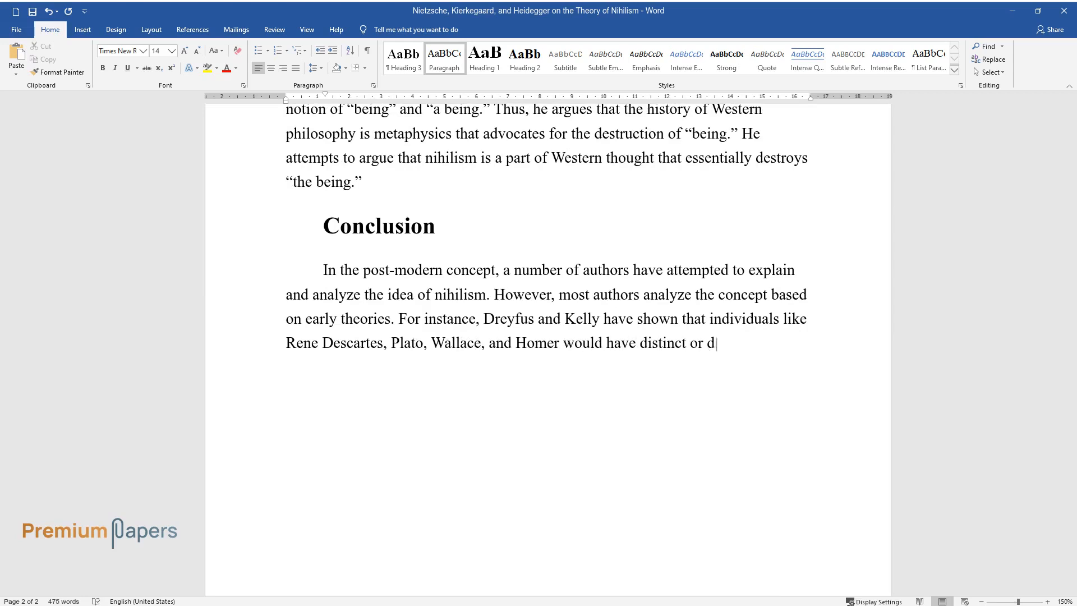
pyautogui.write('ifferent arguments for nihilism. A')
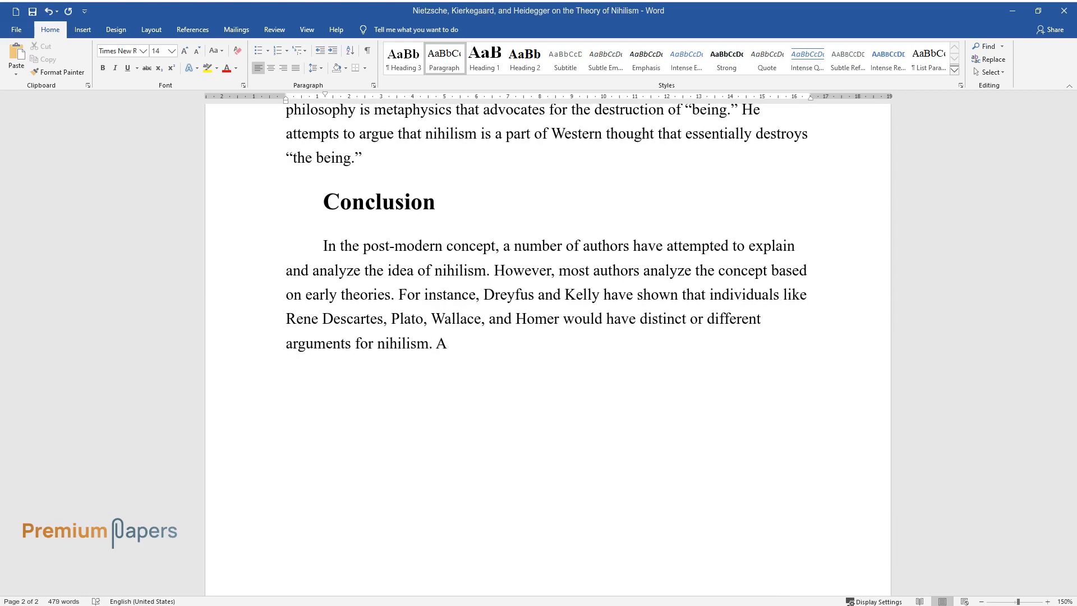
# Add that Descartes would reject nihilism and Plato would tie it to society
pyautogui.write('ccording to their analysis, the aut')
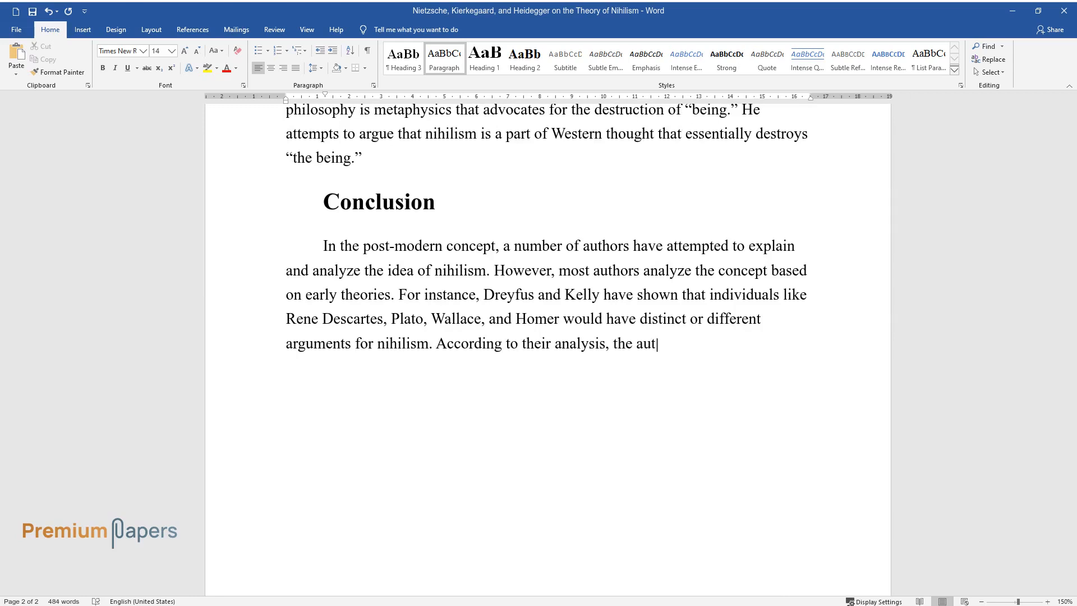
pyautogui.write('hors attempt to state that Descart')
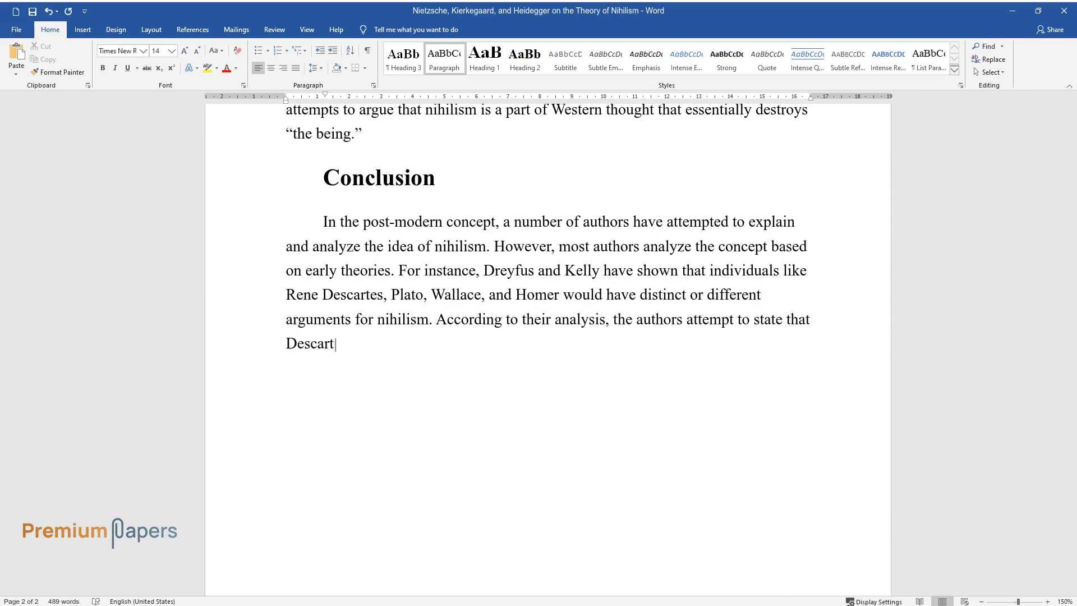
pyautogui.write('es would hold that Nihilism is a wr')
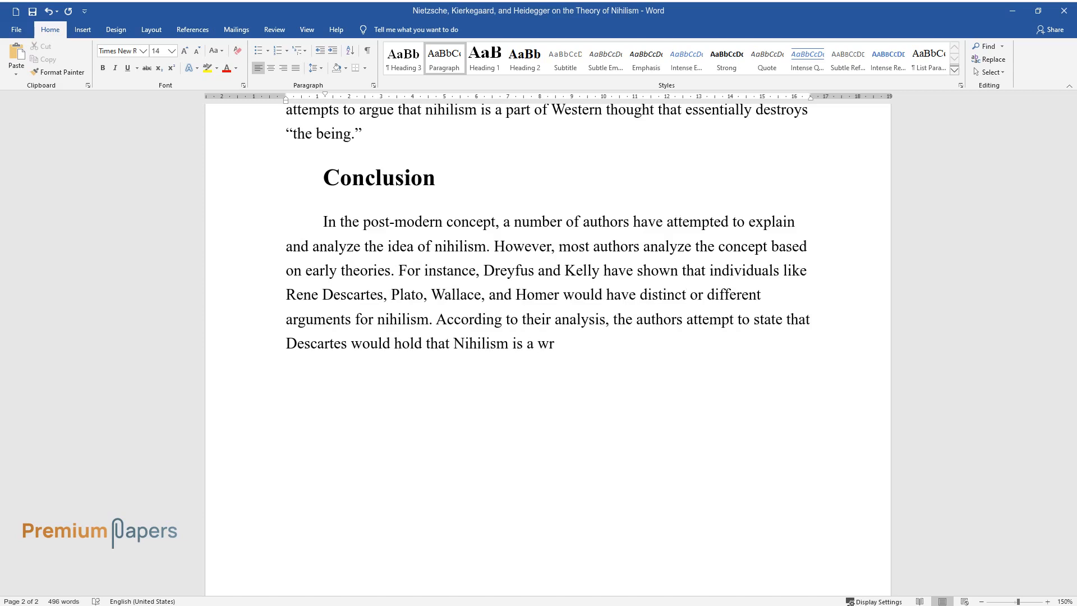
pyautogui.write('ong idea because there is at least')
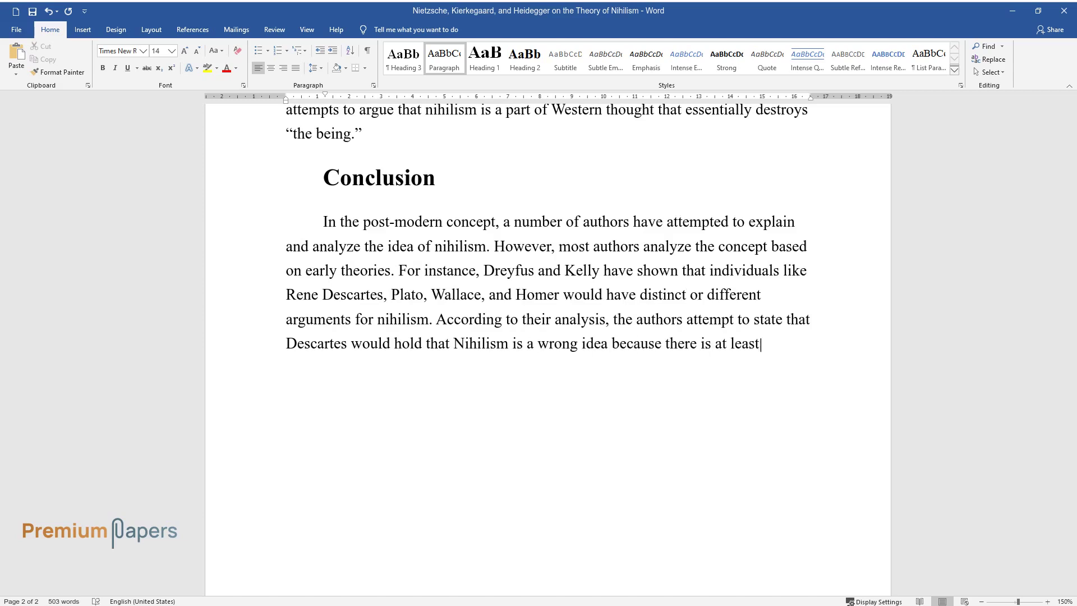
pyautogui.write('some truth in the world. Moreover,')
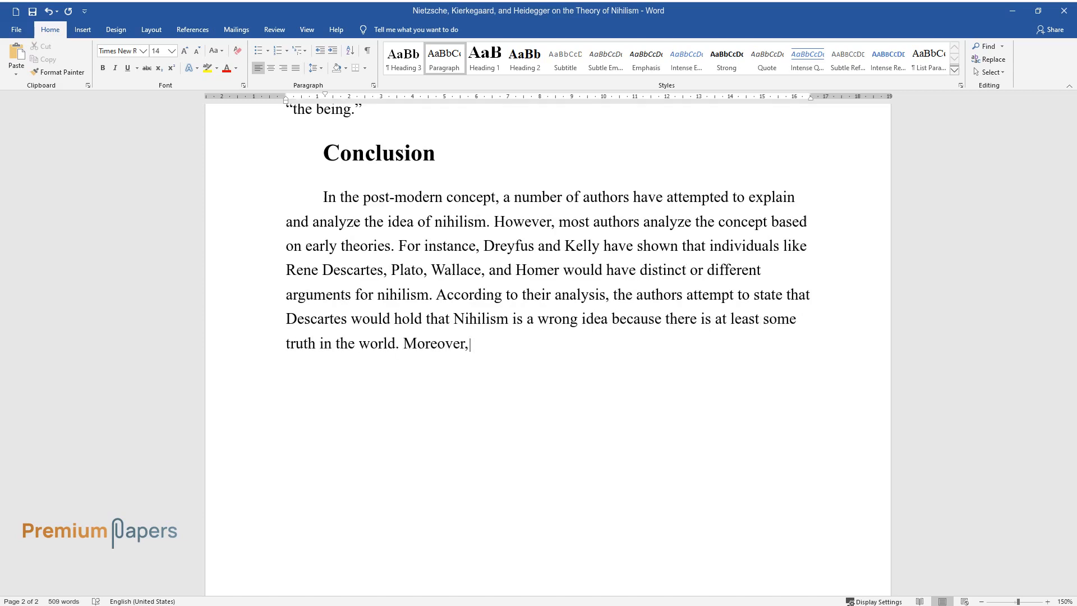
pyautogui.write('they attempt to argue that Plato')
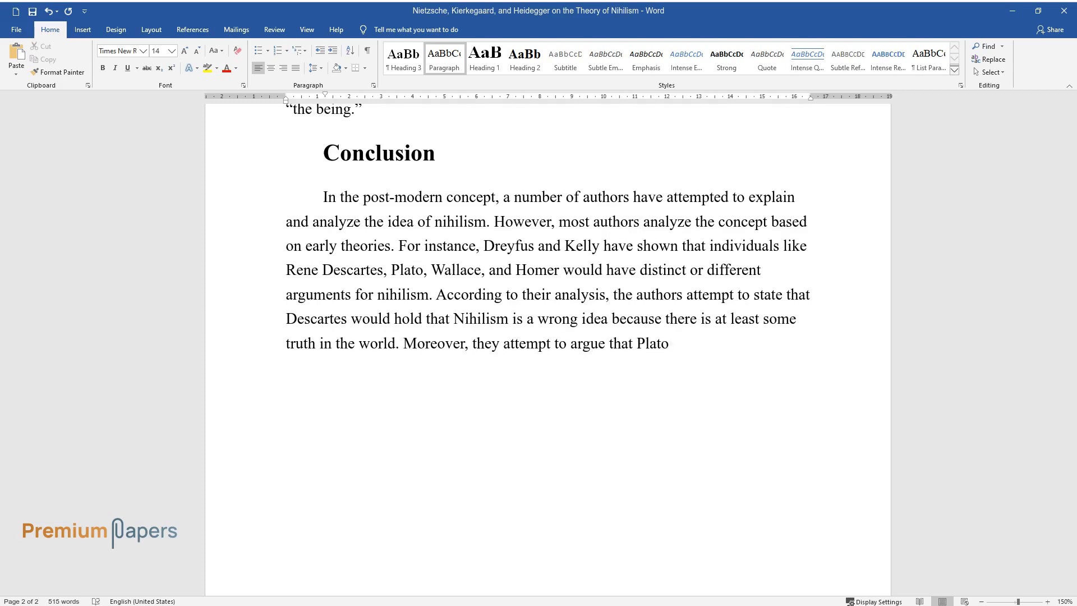
pyautogui.write('would have advocated for a state of')
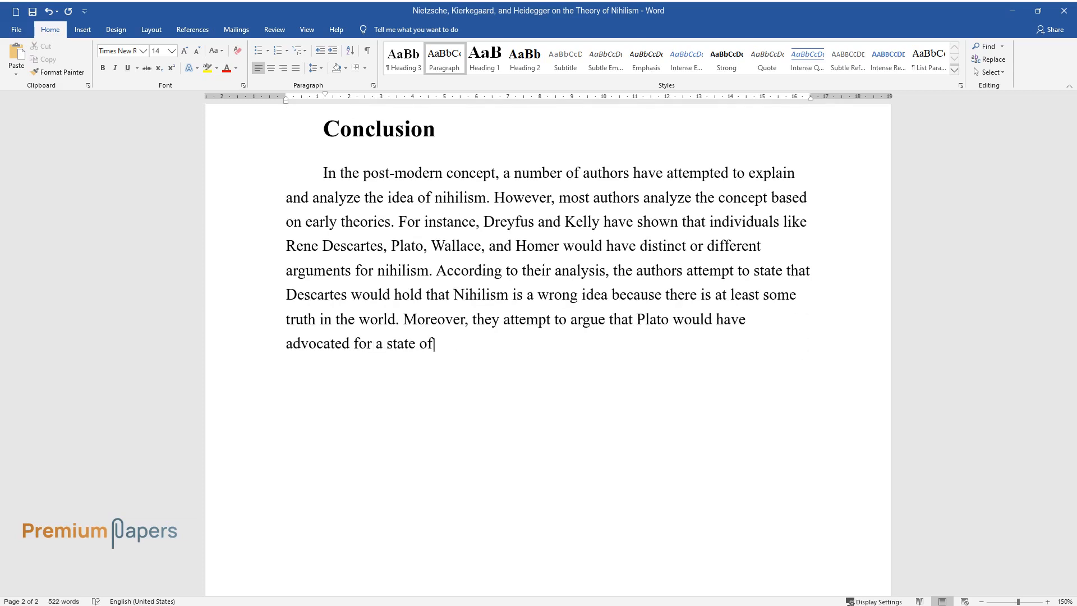
pyautogui.write('nihilism that depends on the soci')
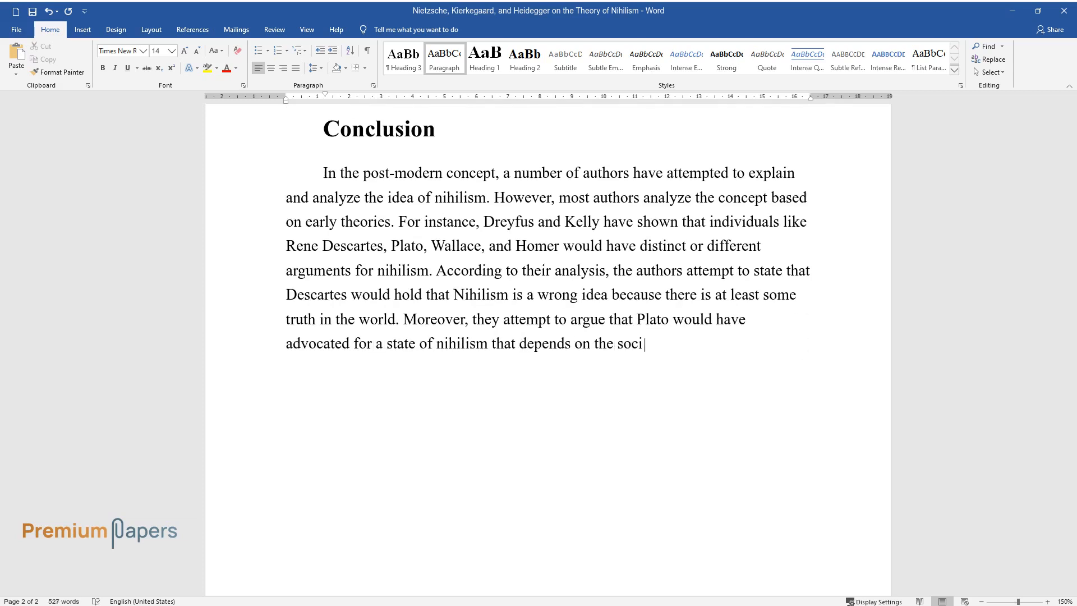
pyautogui.write('ety of reference. In addition, it')
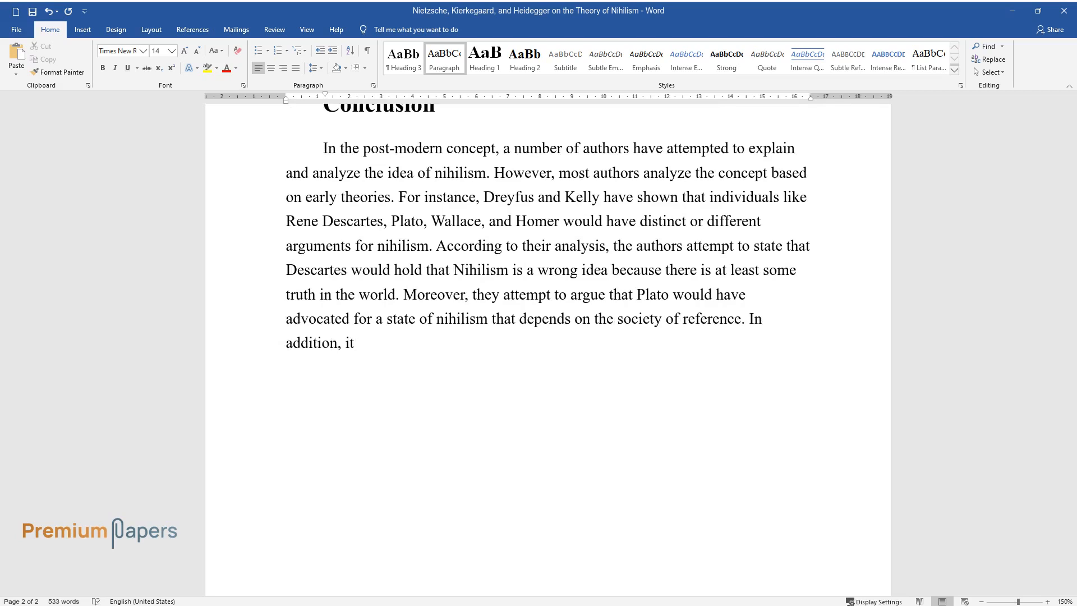
pyautogui.write('is worth noting that the authors argue that Homer would uphold the')
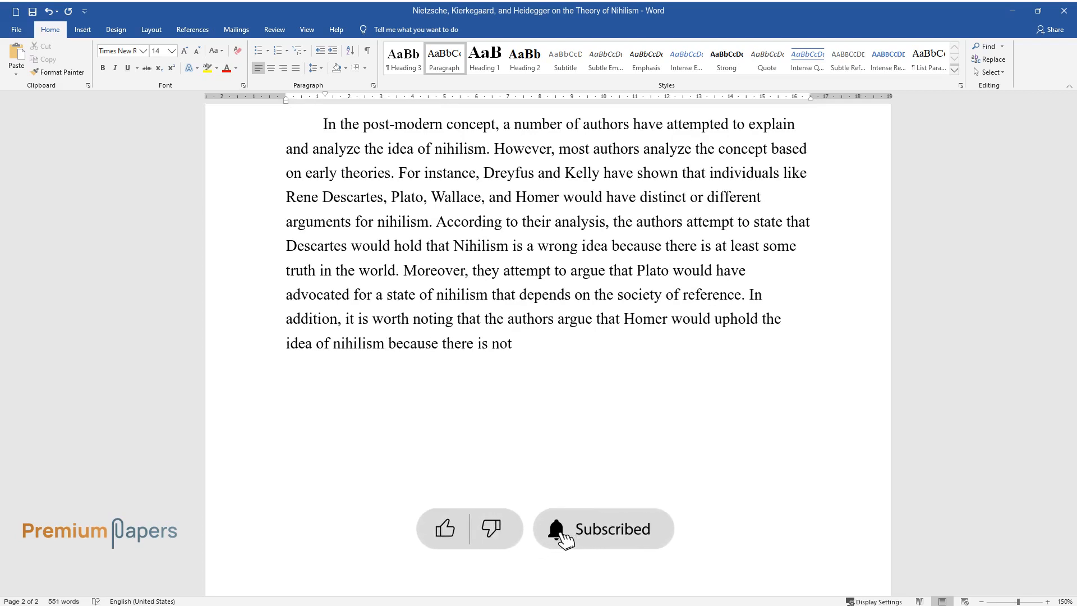
# Add that Homer held no single truth exists, truth lying within humans
pyautogui.write('hing known as the truth, but rathe')
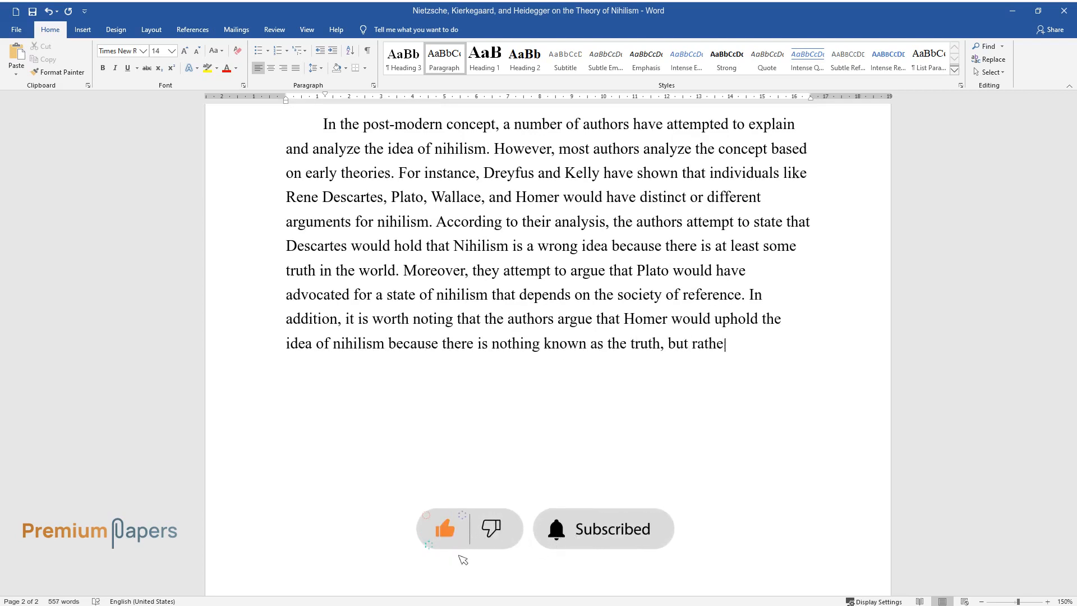
pyautogui.write('r the truth exists within the huma')
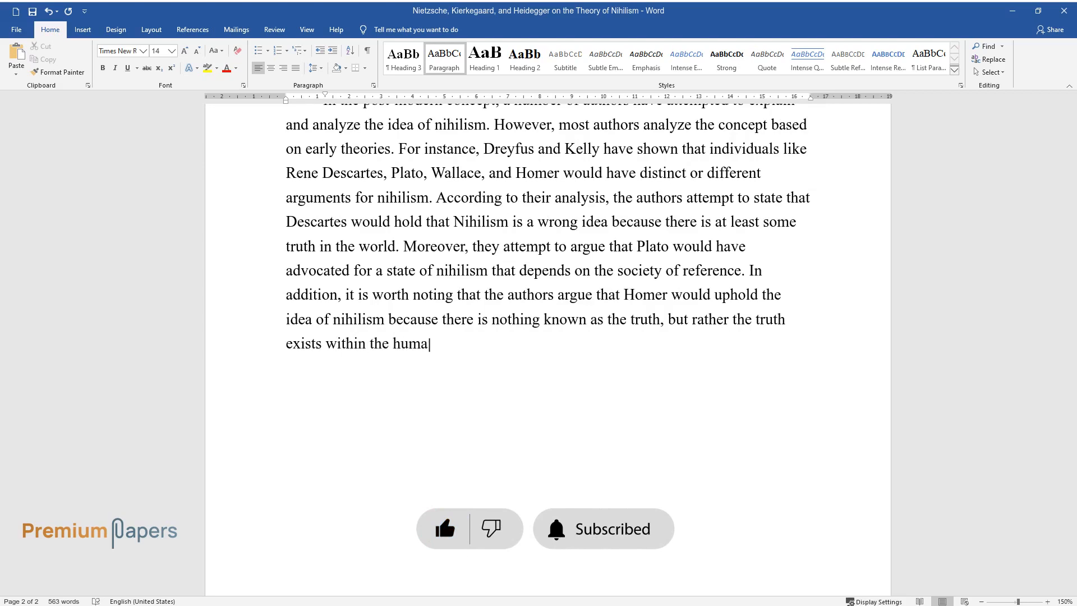